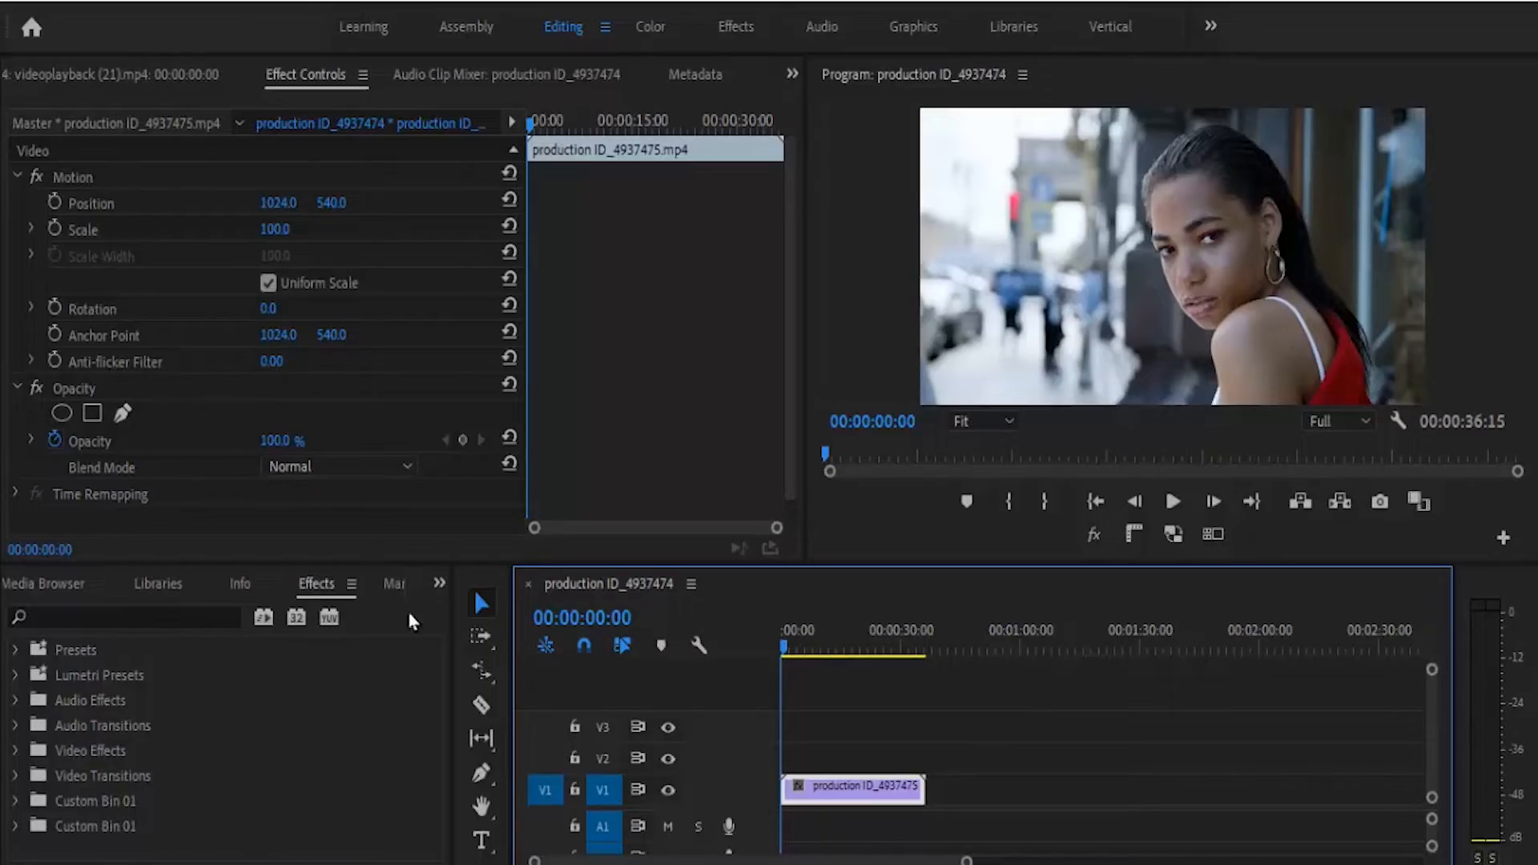
Create a new Adjustment Layer from the Project panel's New Item menu with default settings.
left_click(441, 583)
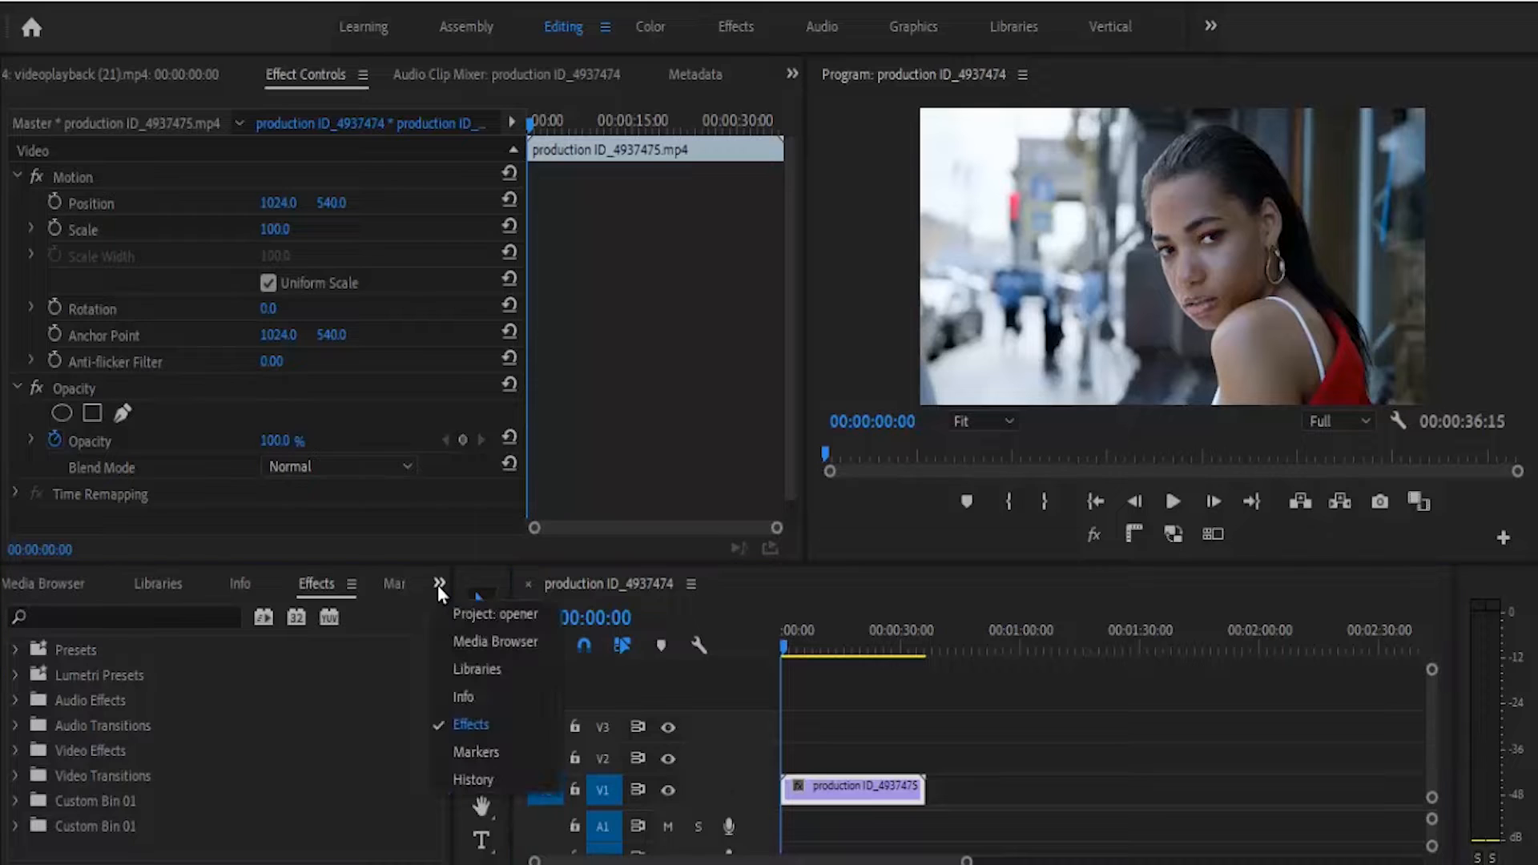
left_click(496, 613)
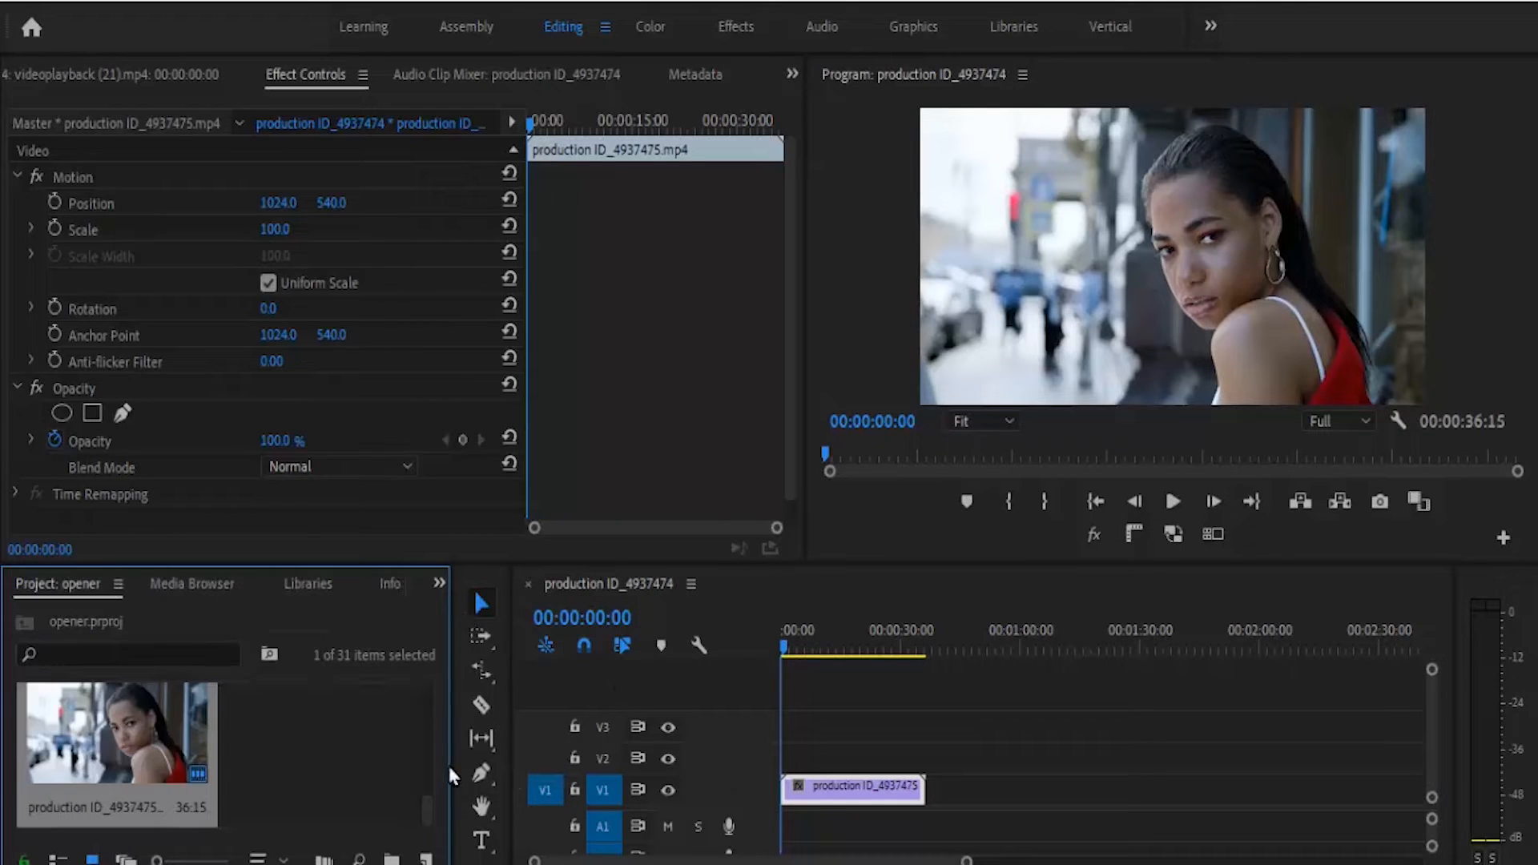
left_click(426, 859)
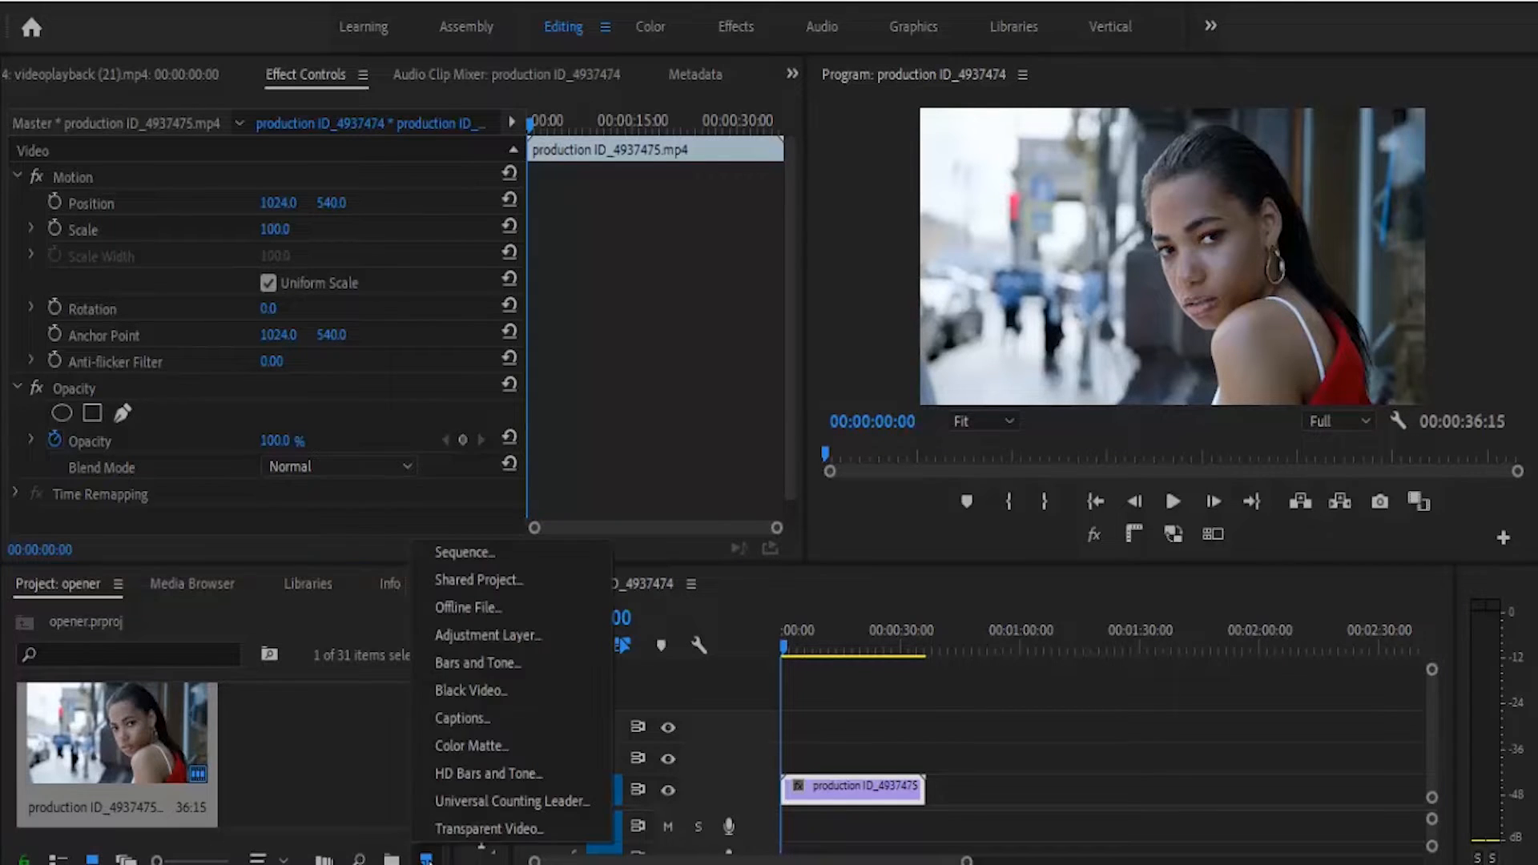
left_click(487, 634)
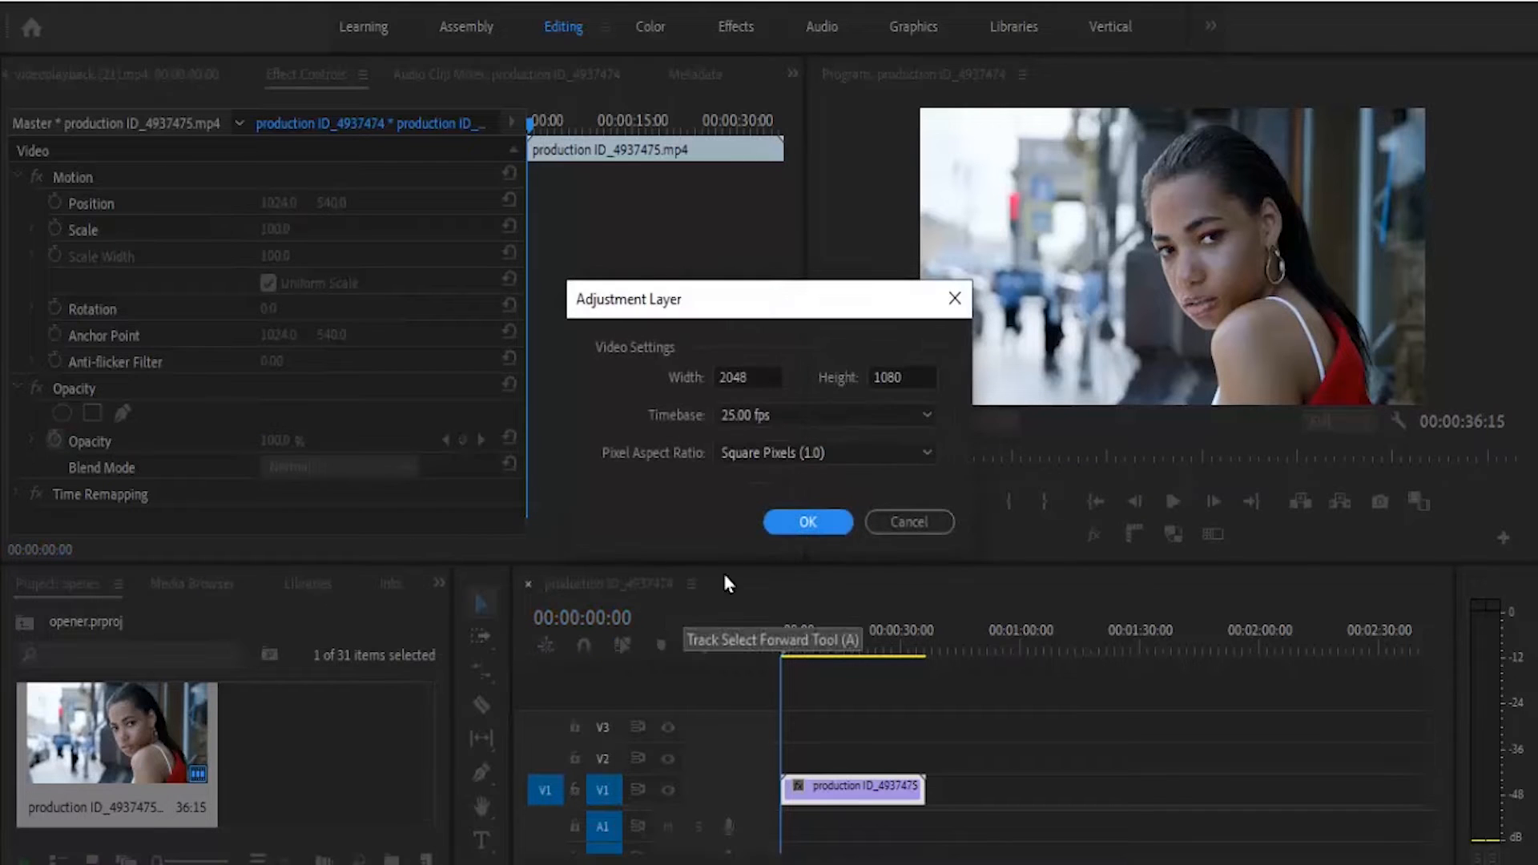
left_click(805, 521)
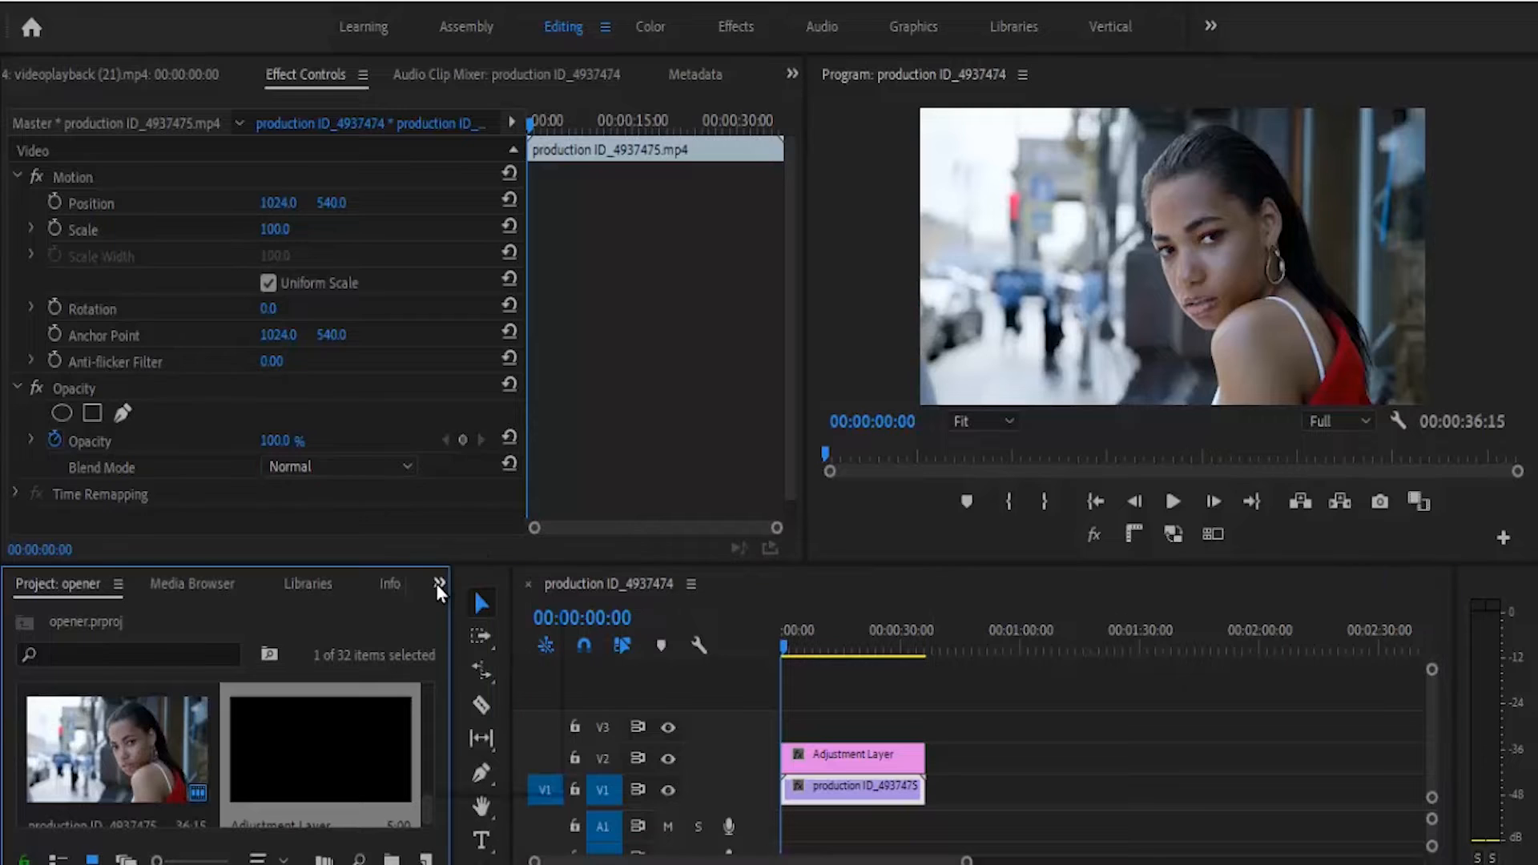
Find VR Digital Glitch via an Effects search for 'vr g' and apply it to the adjustment layer.
left_click(316, 583)
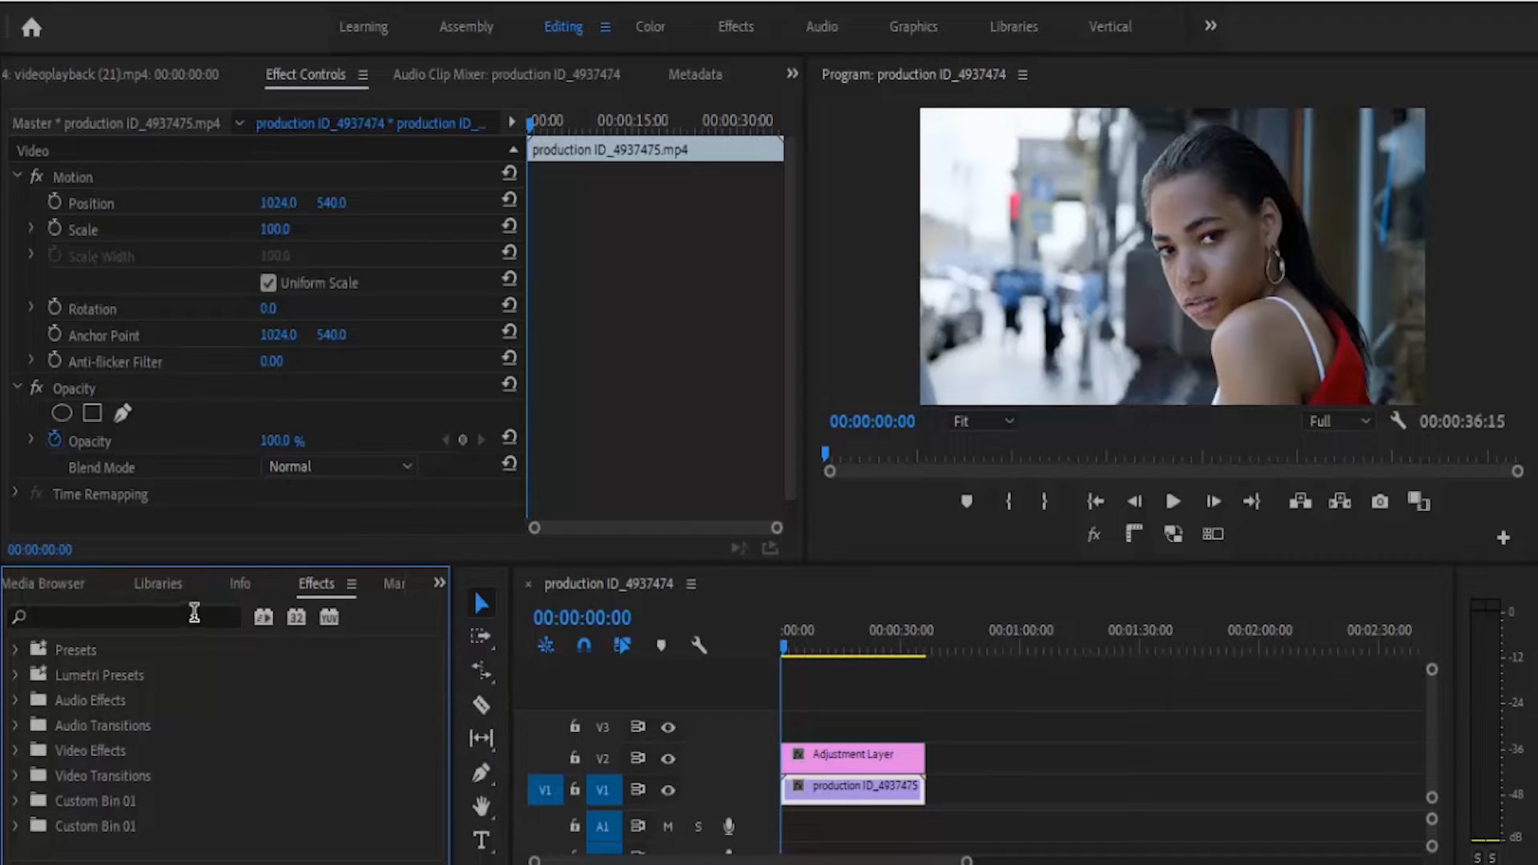
type("vr g")
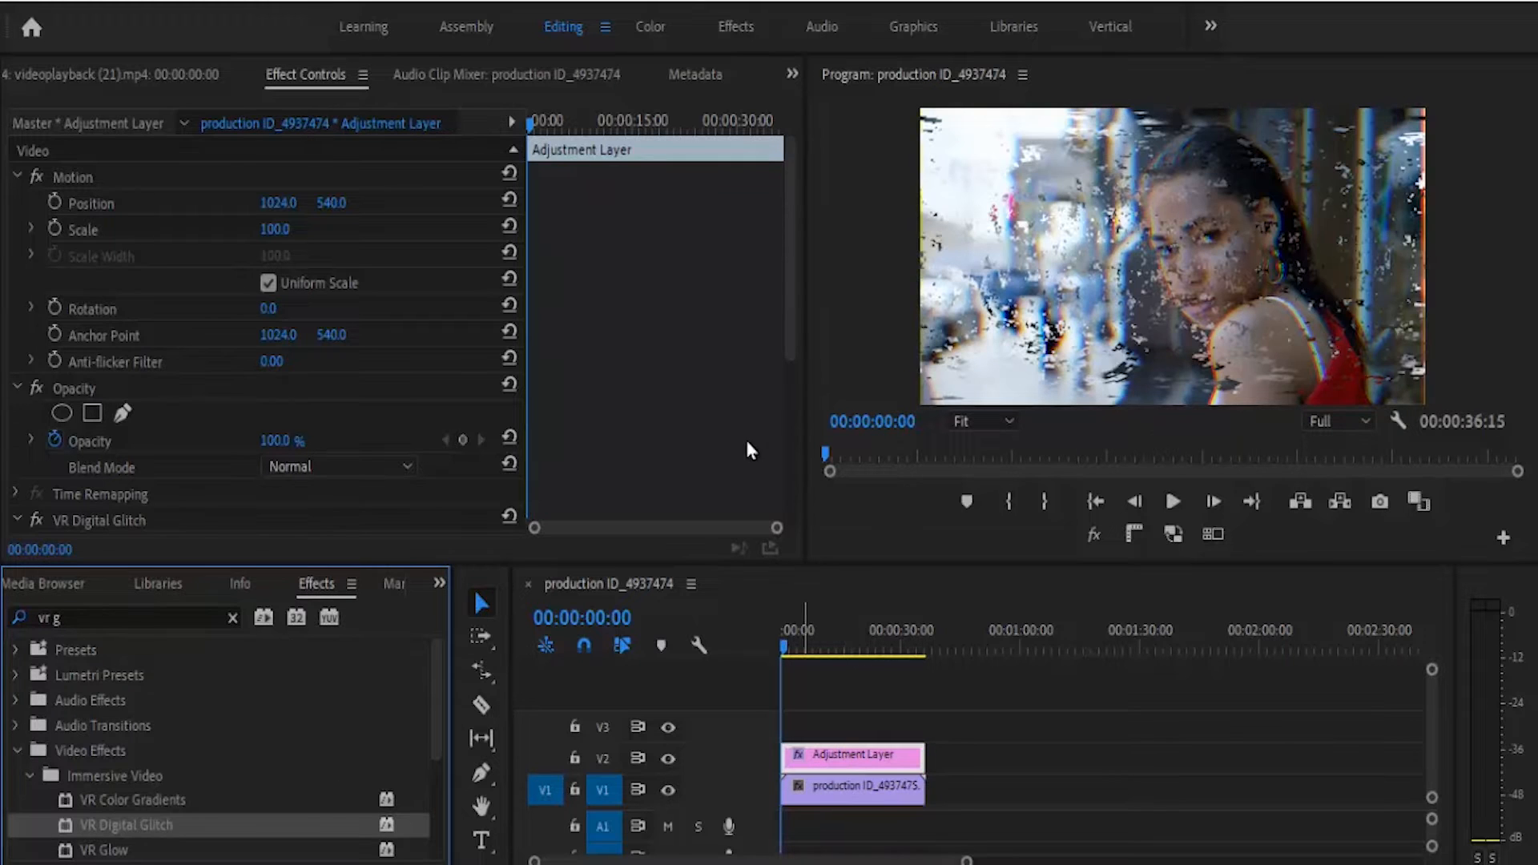
scroll("down", 3)
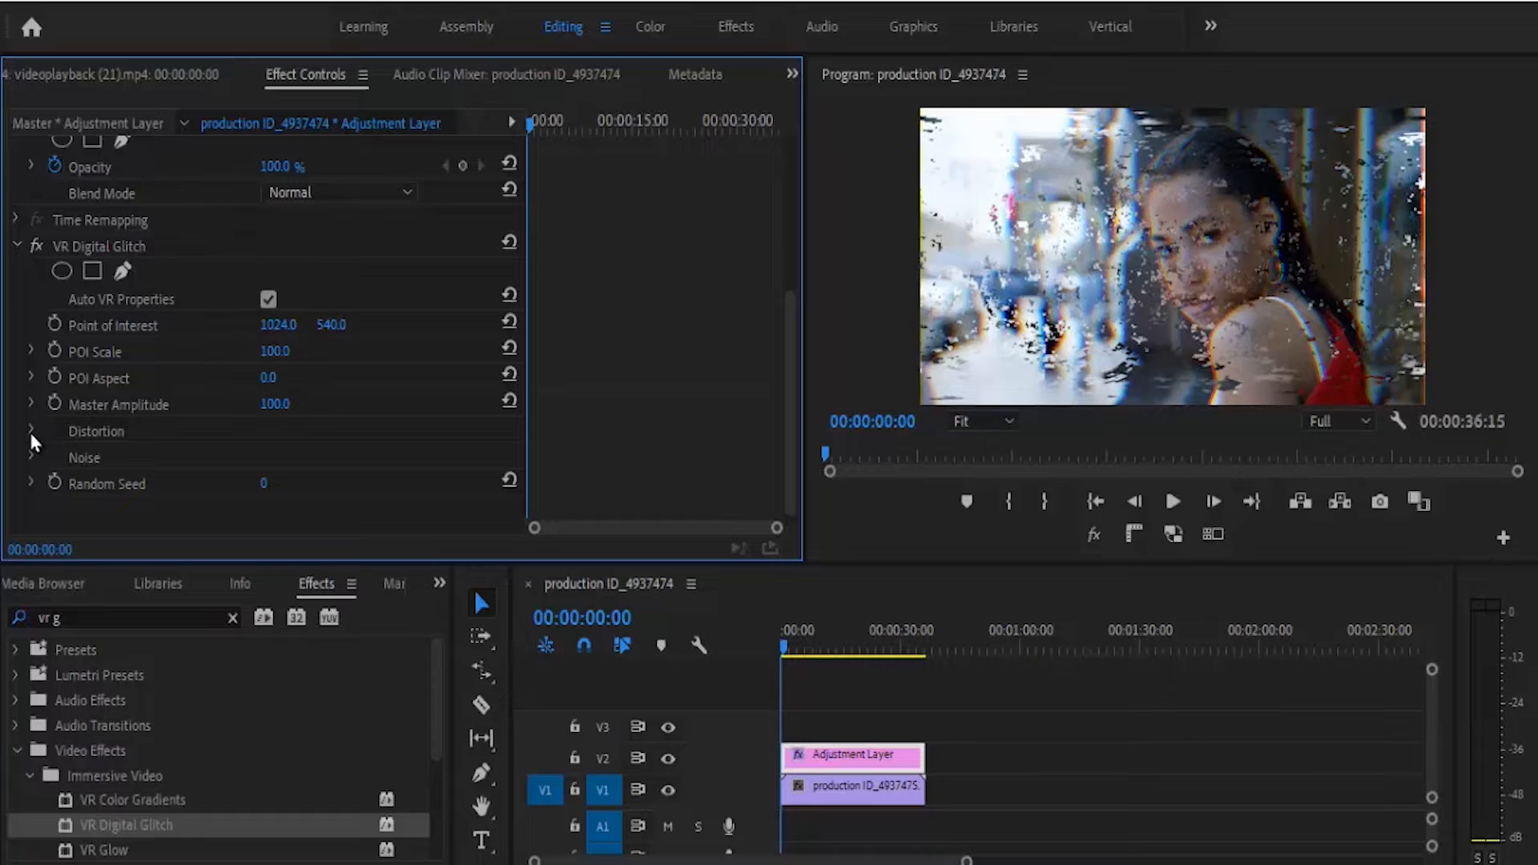
left_click(32, 431)
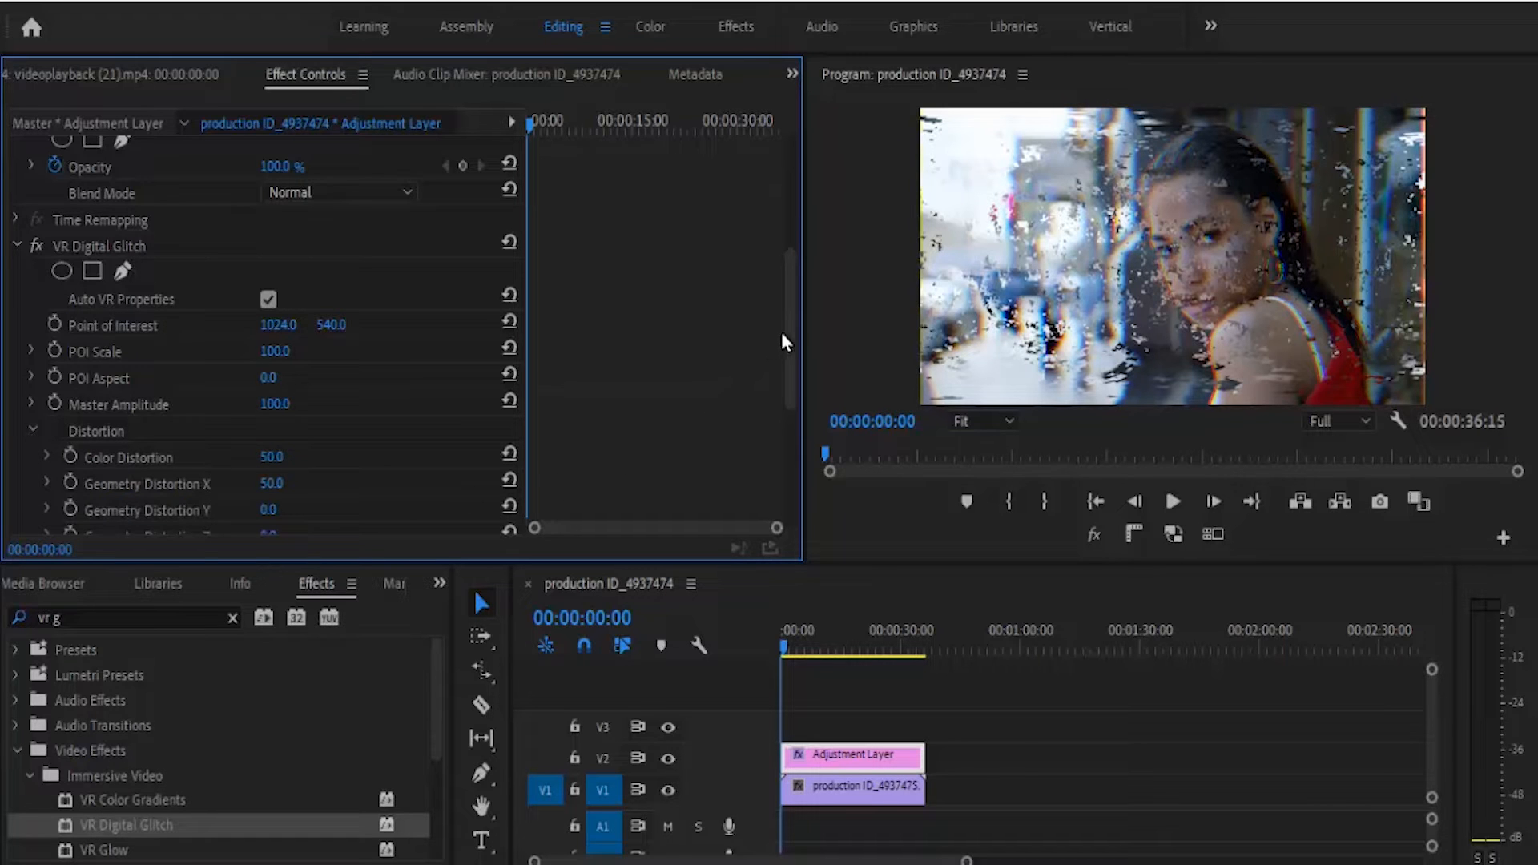
Tune the glitch Distortion: Color Distortion 100, Complexity 1, Color Evolution -27.
scroll("down", 3)
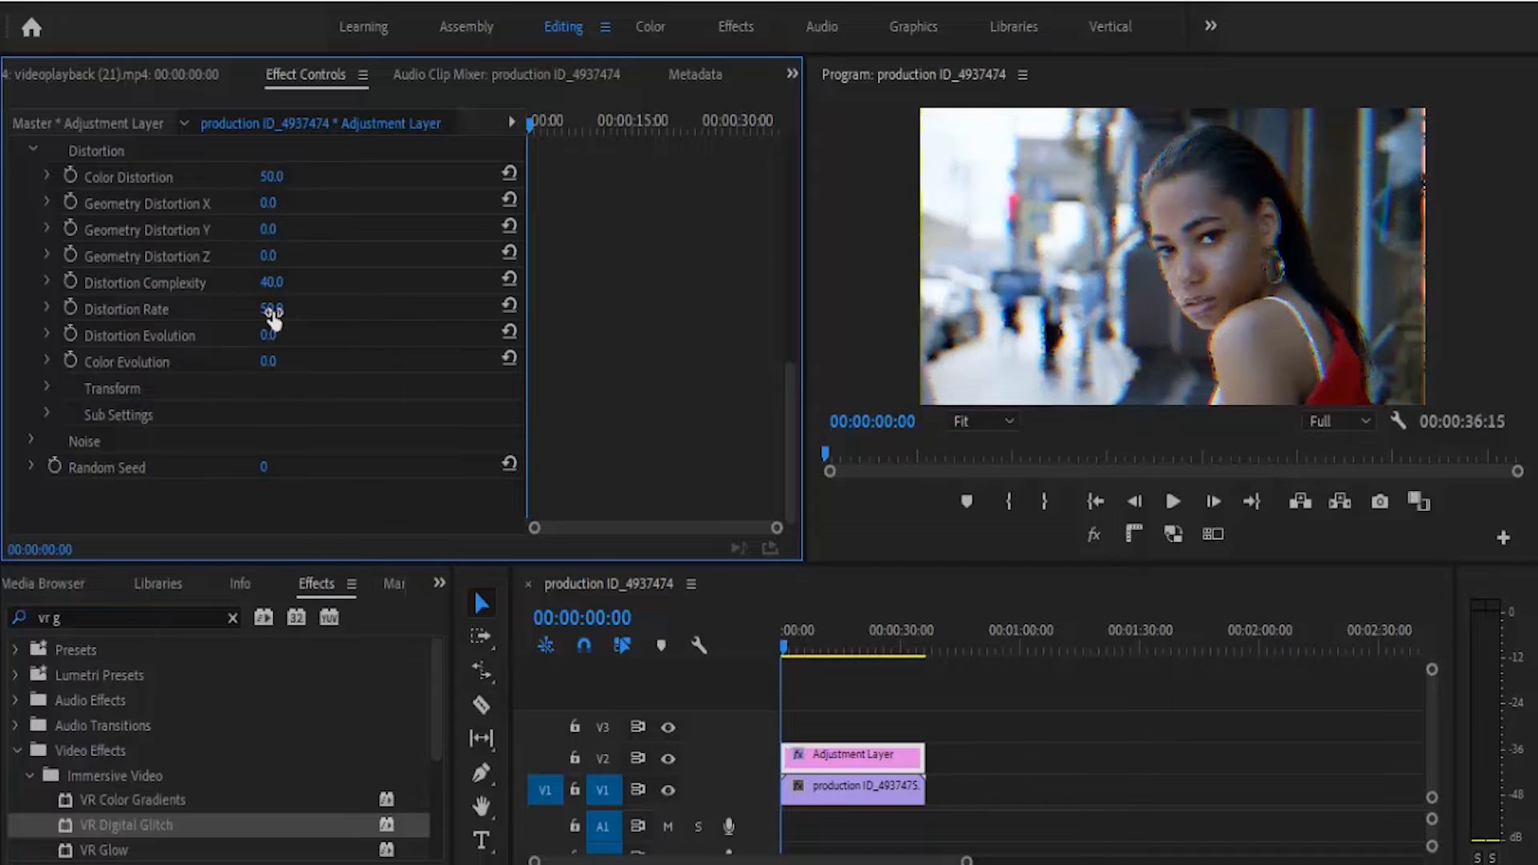
double_click(272, 282)
type("1")
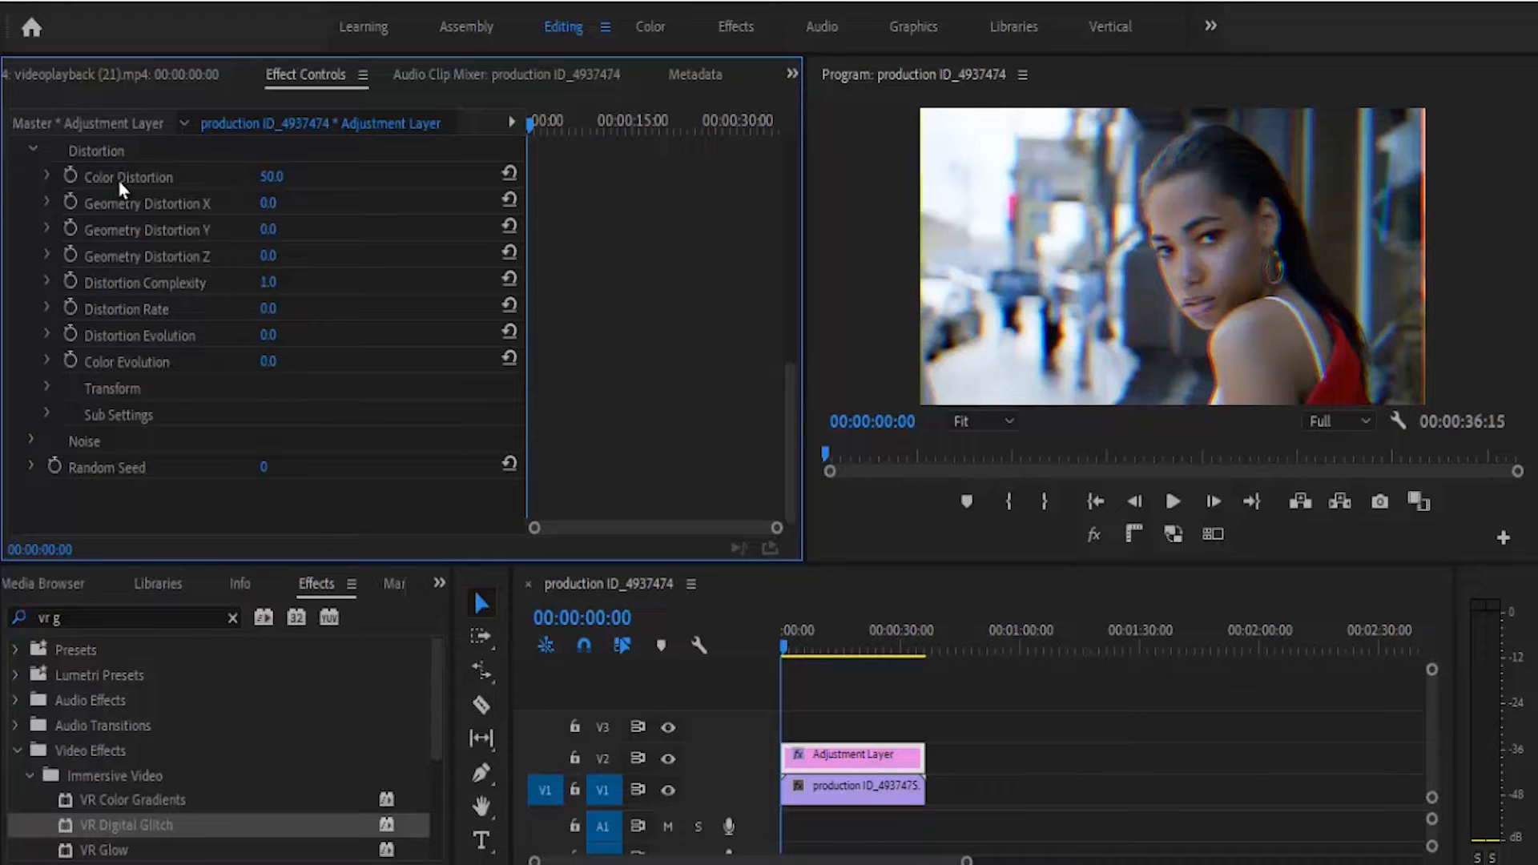
left_click_drag(273, 176, 273, 176)
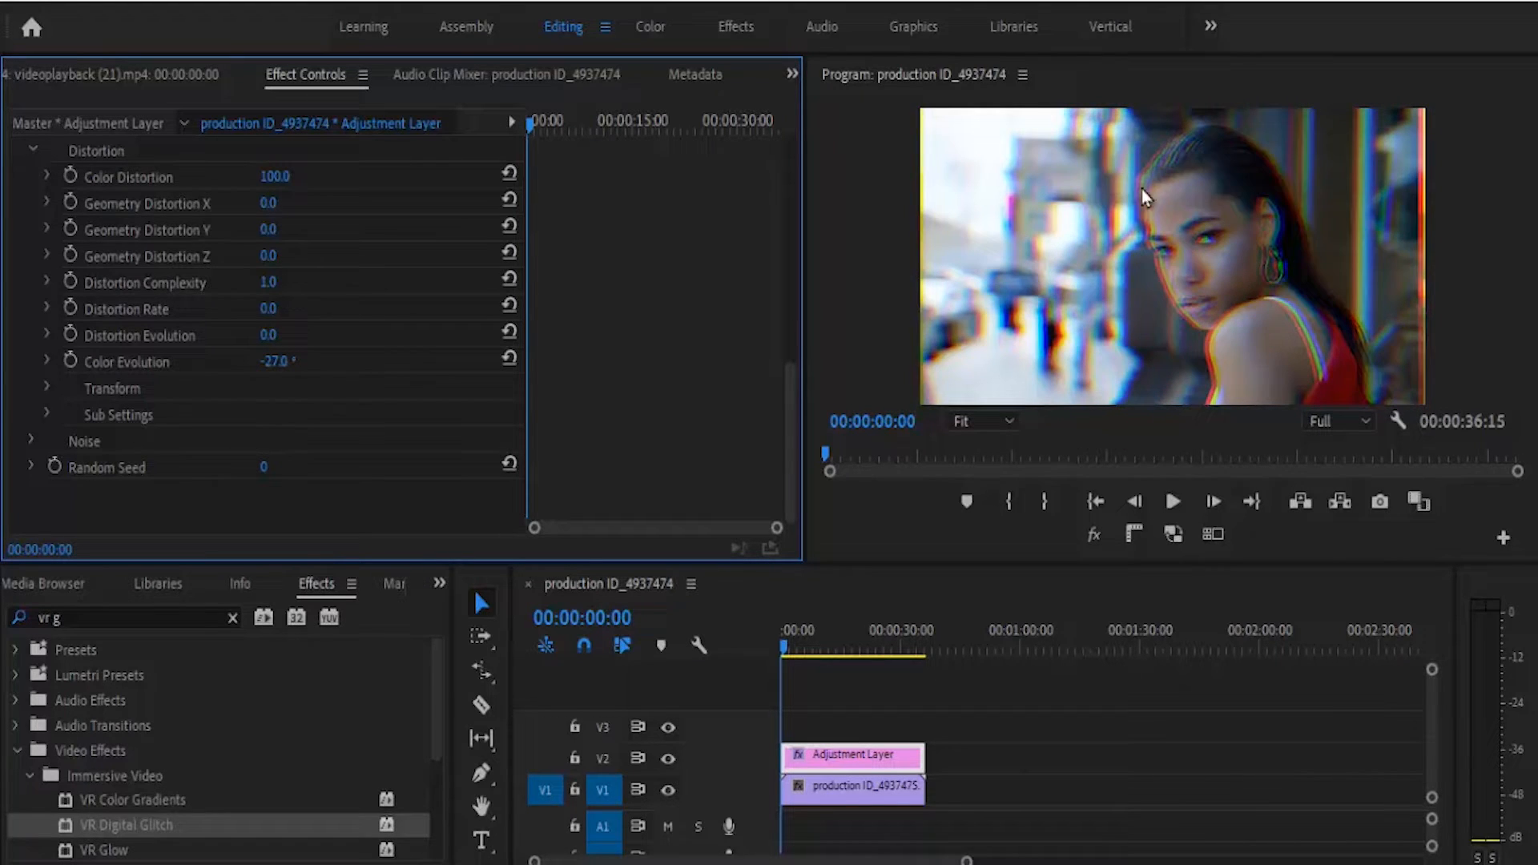
mouse_move(1113, 180)
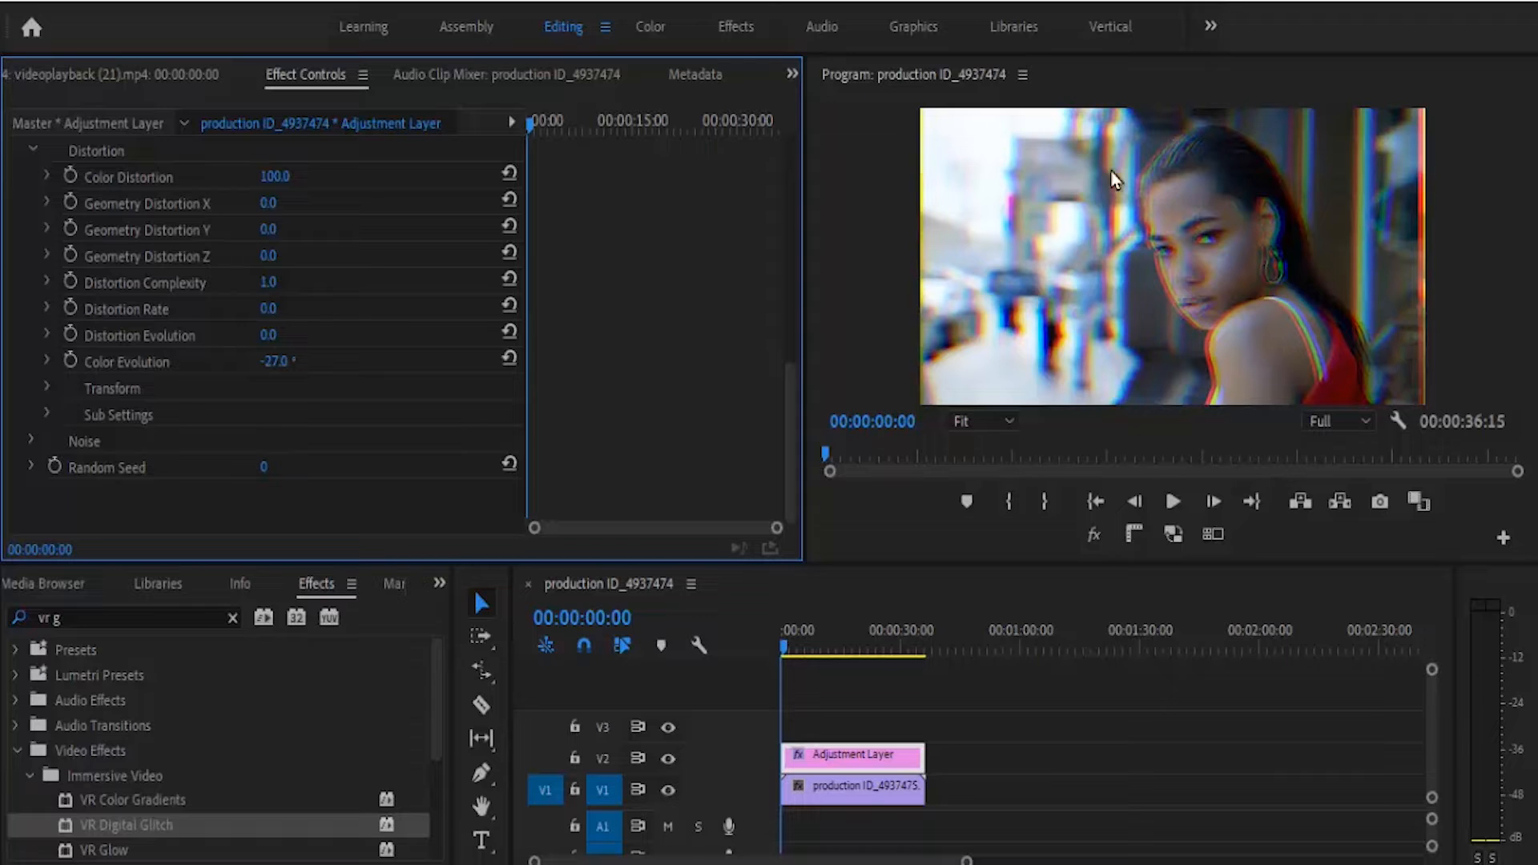
mouse_move(1067, 304)
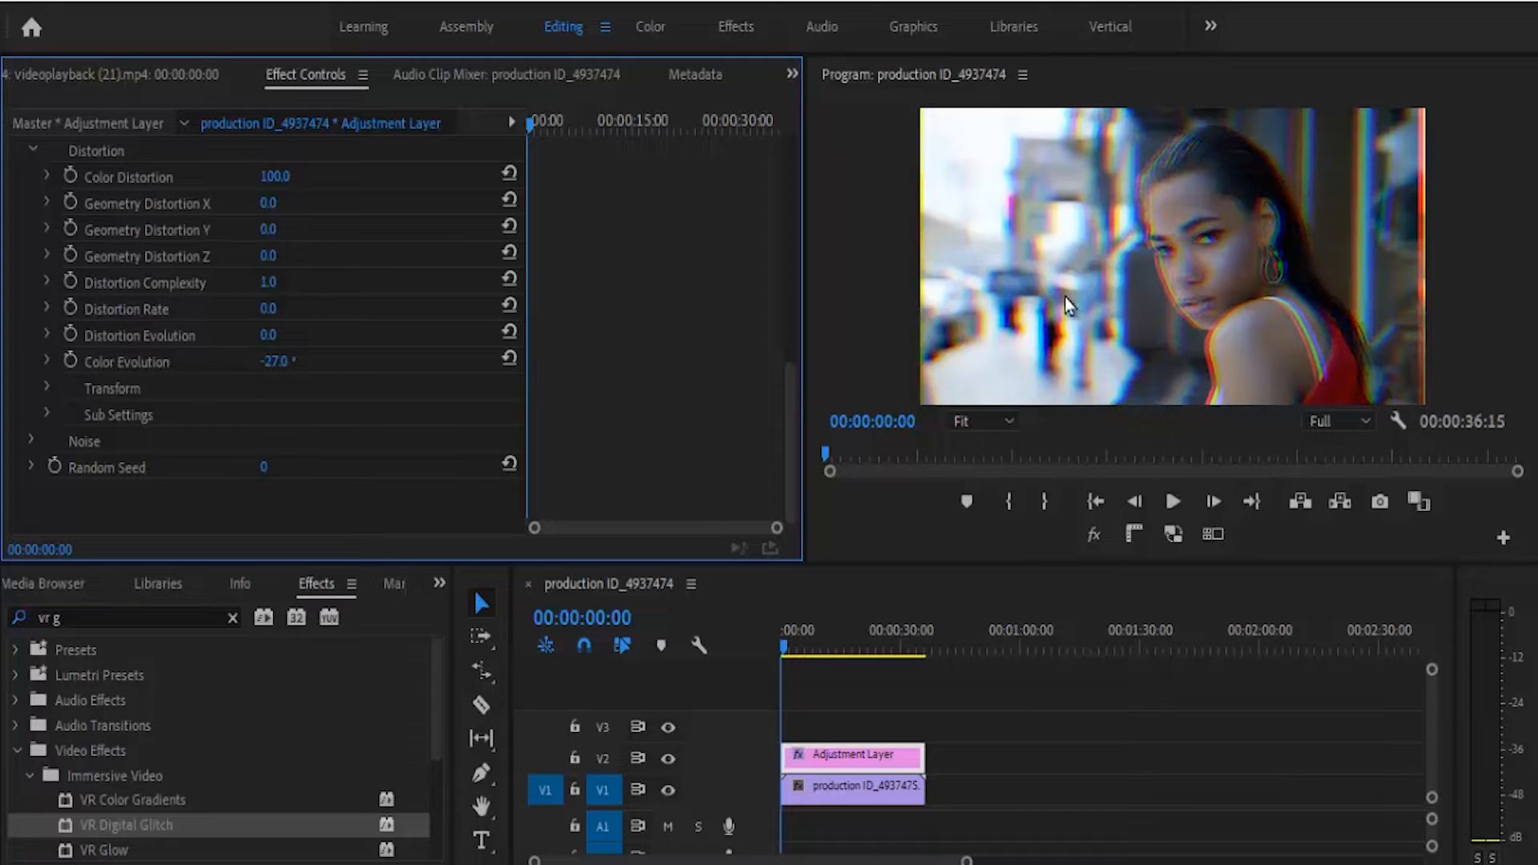
mouse_move(1150, 189)
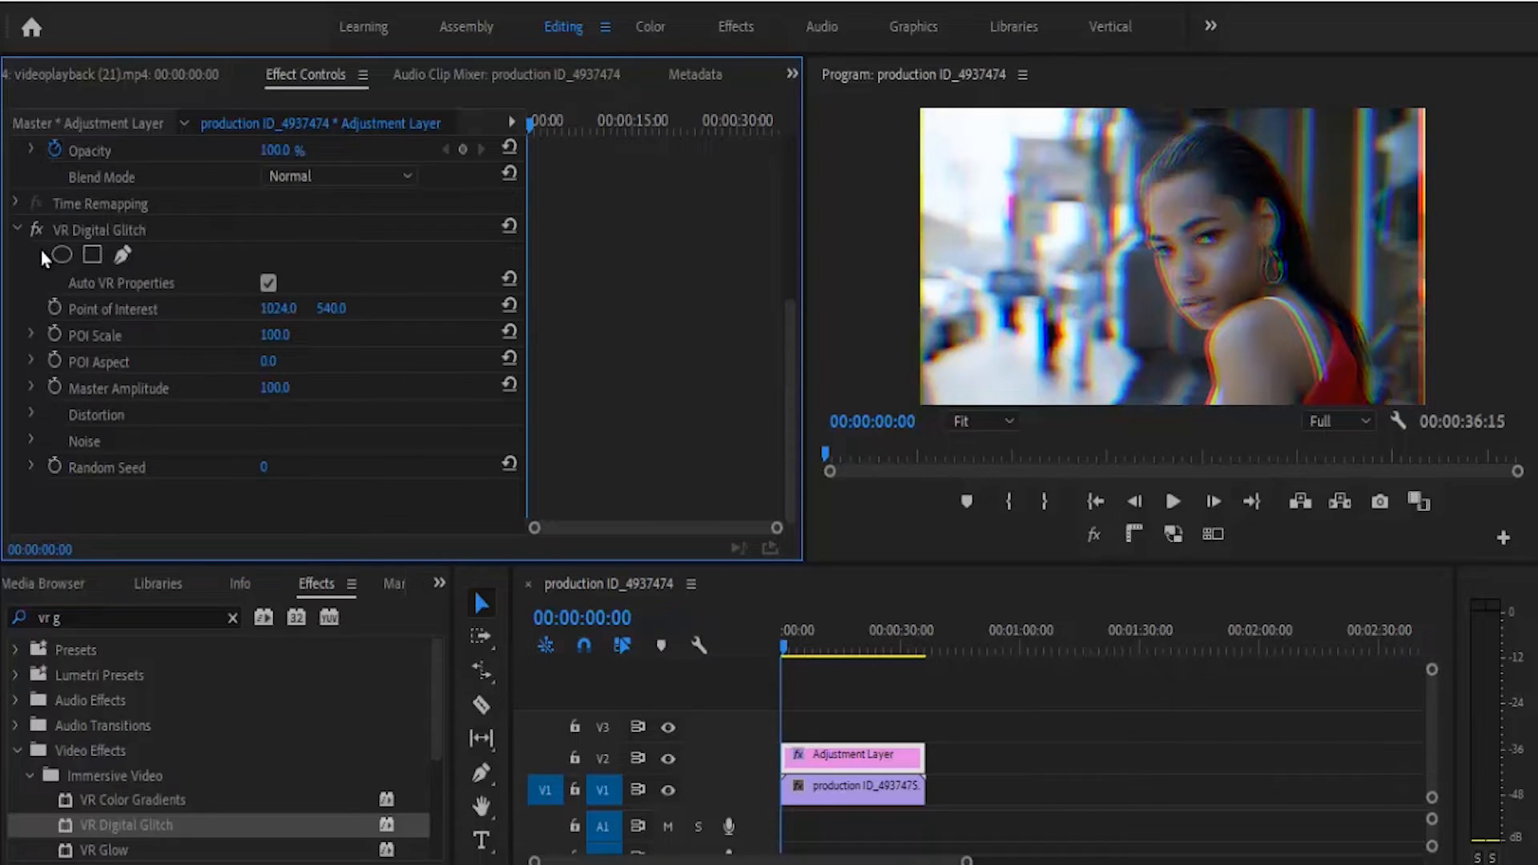
mouse_move(61, 254)
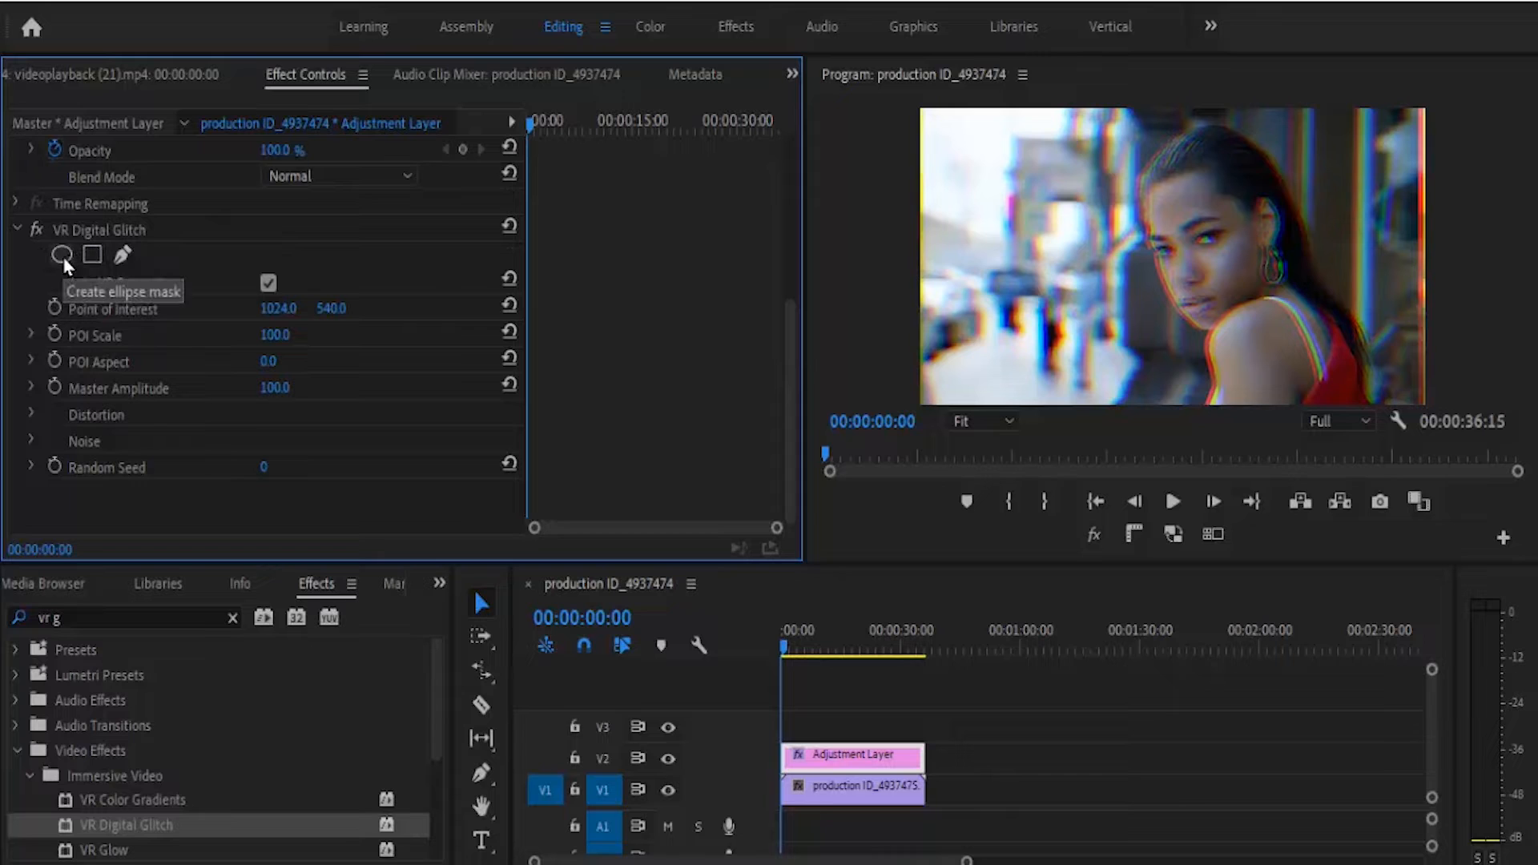
Add a large inverted ellipse mask to the glitch with Mask Feather 250, keeping the centre clear.
left_click(61, 255)
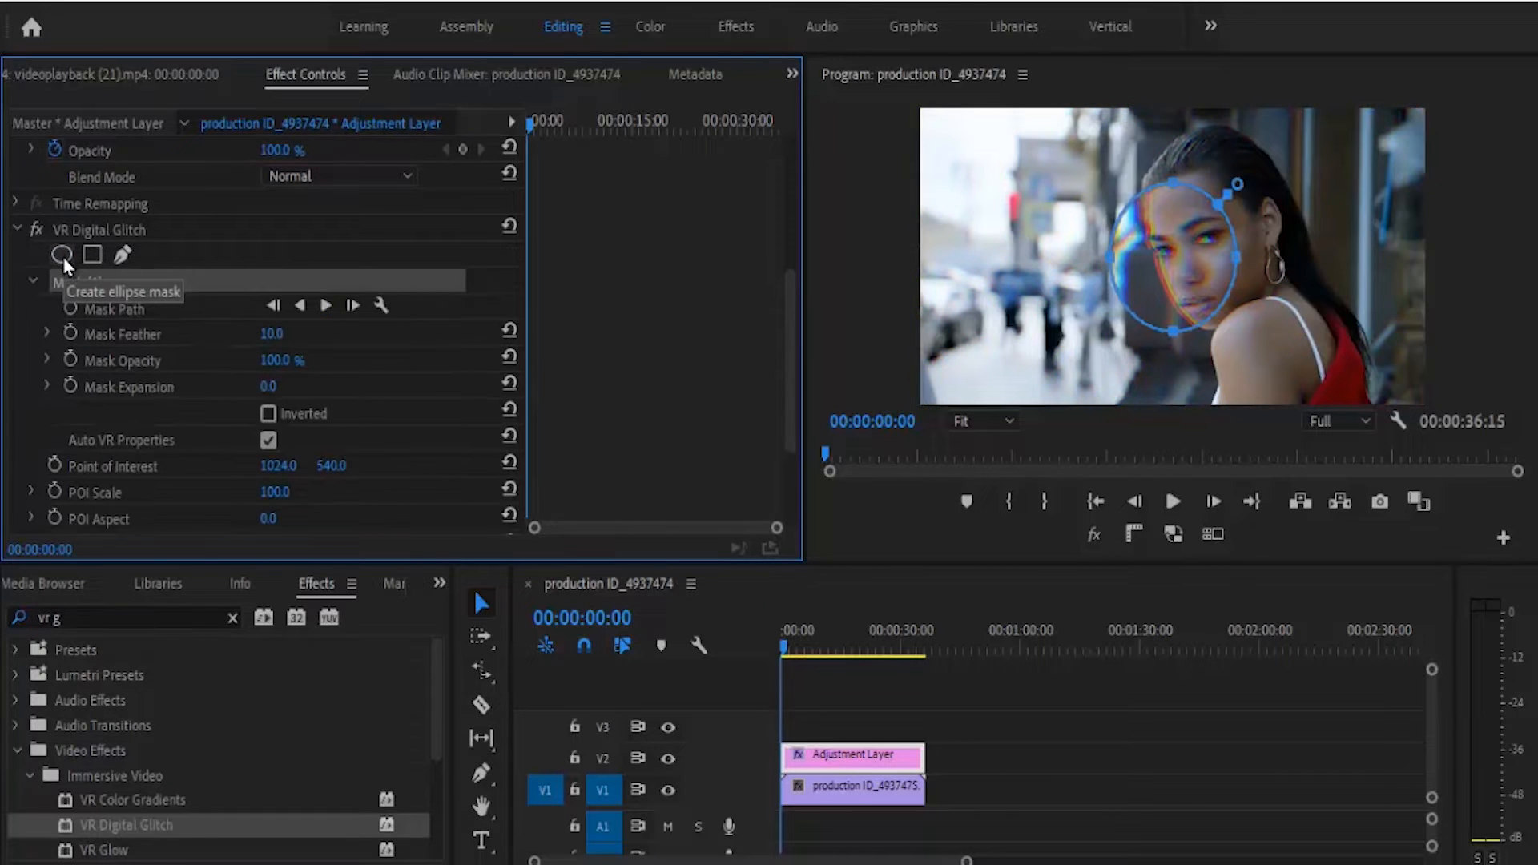
left_click(61, 255)
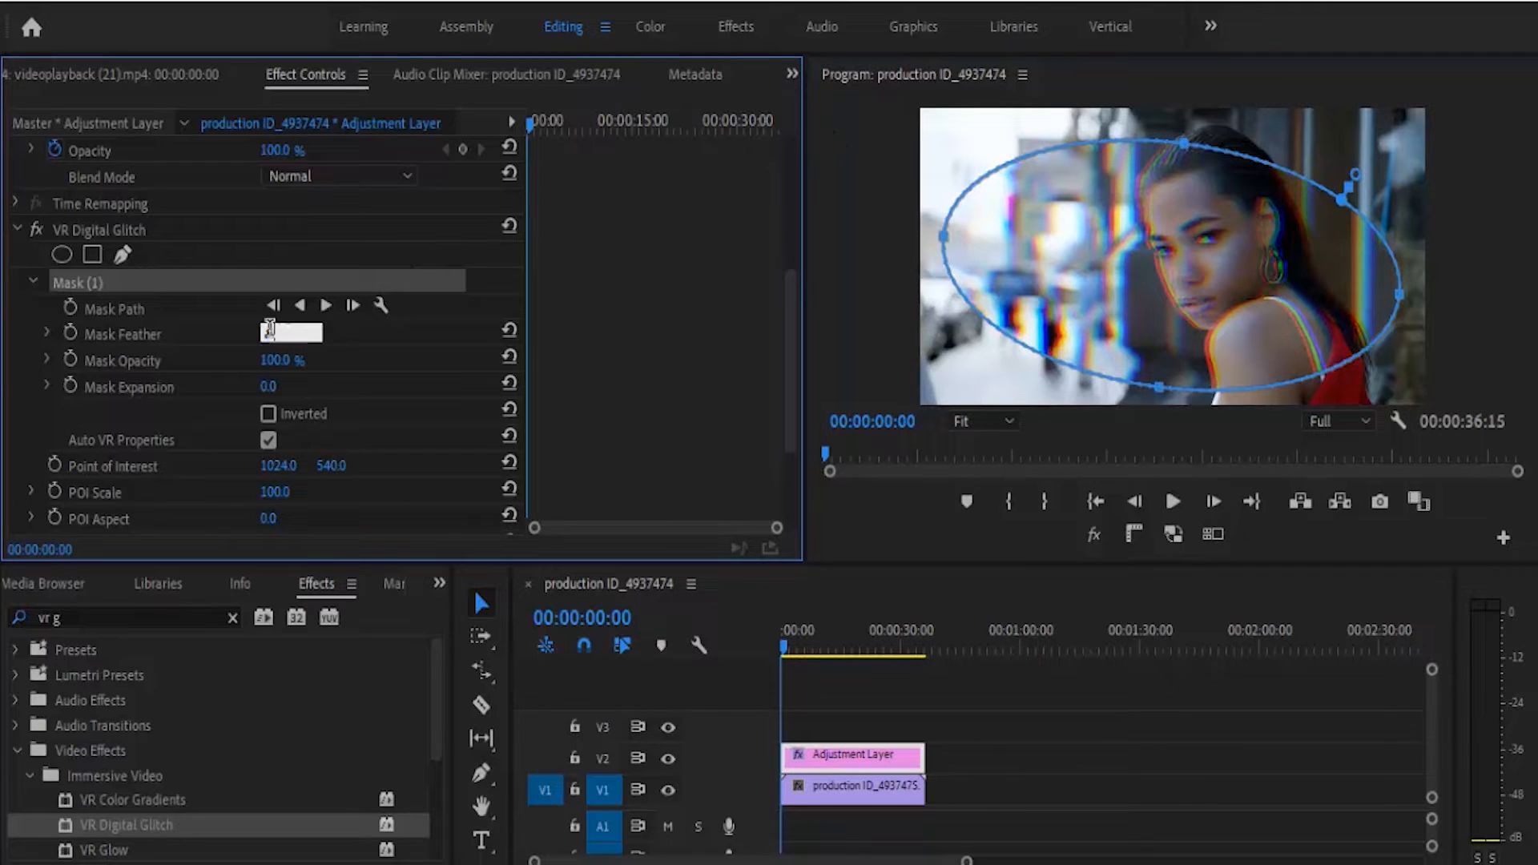
type("250.0")
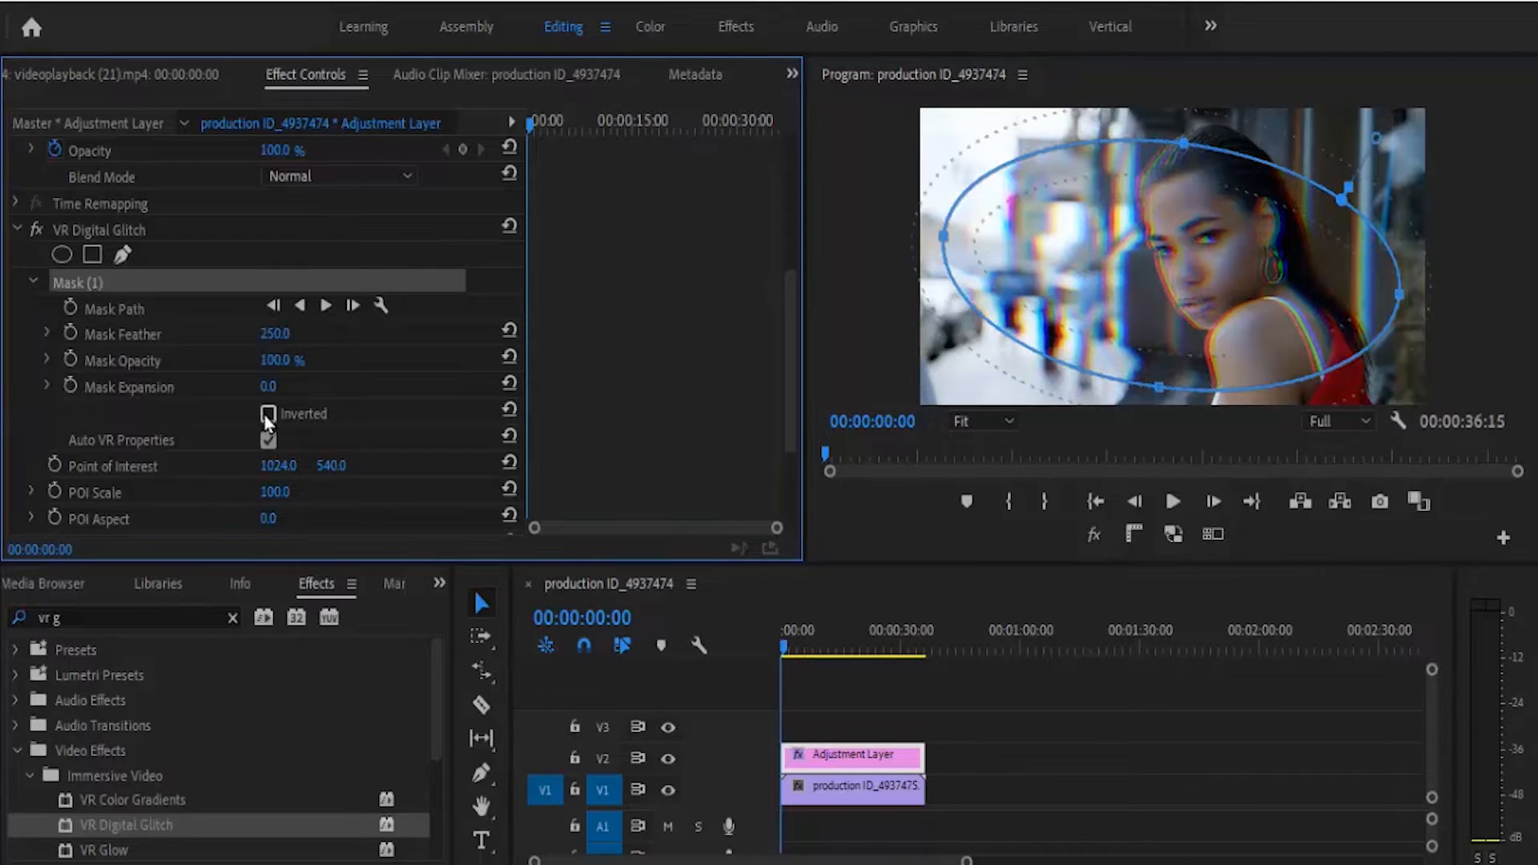
left_click(269, 414)
type("lens")
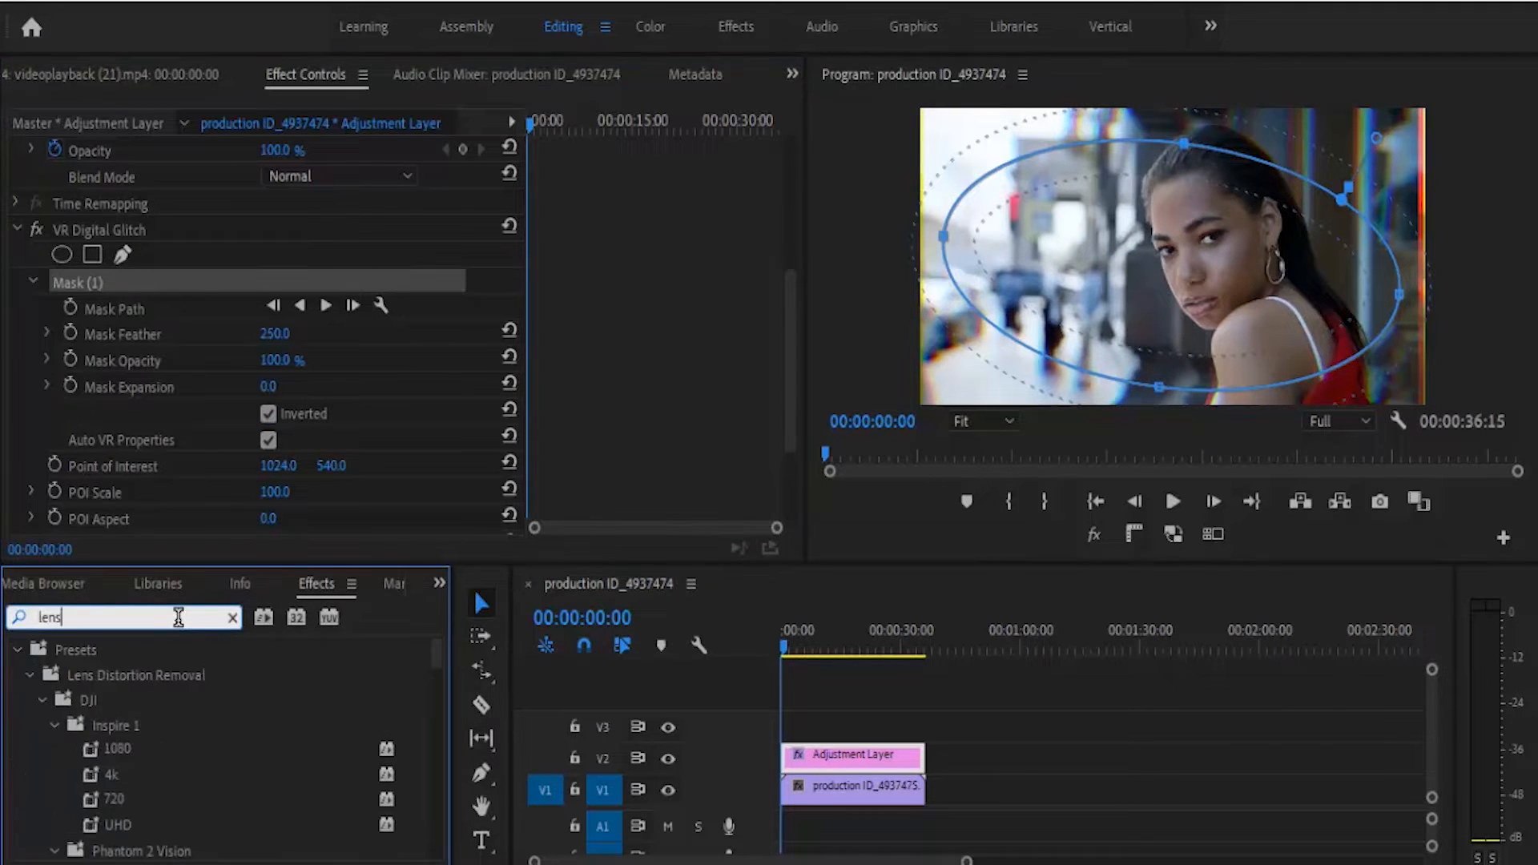
Apply Lens Distortion to the adjustment layer and set its Curvature to -15.
type("dis")
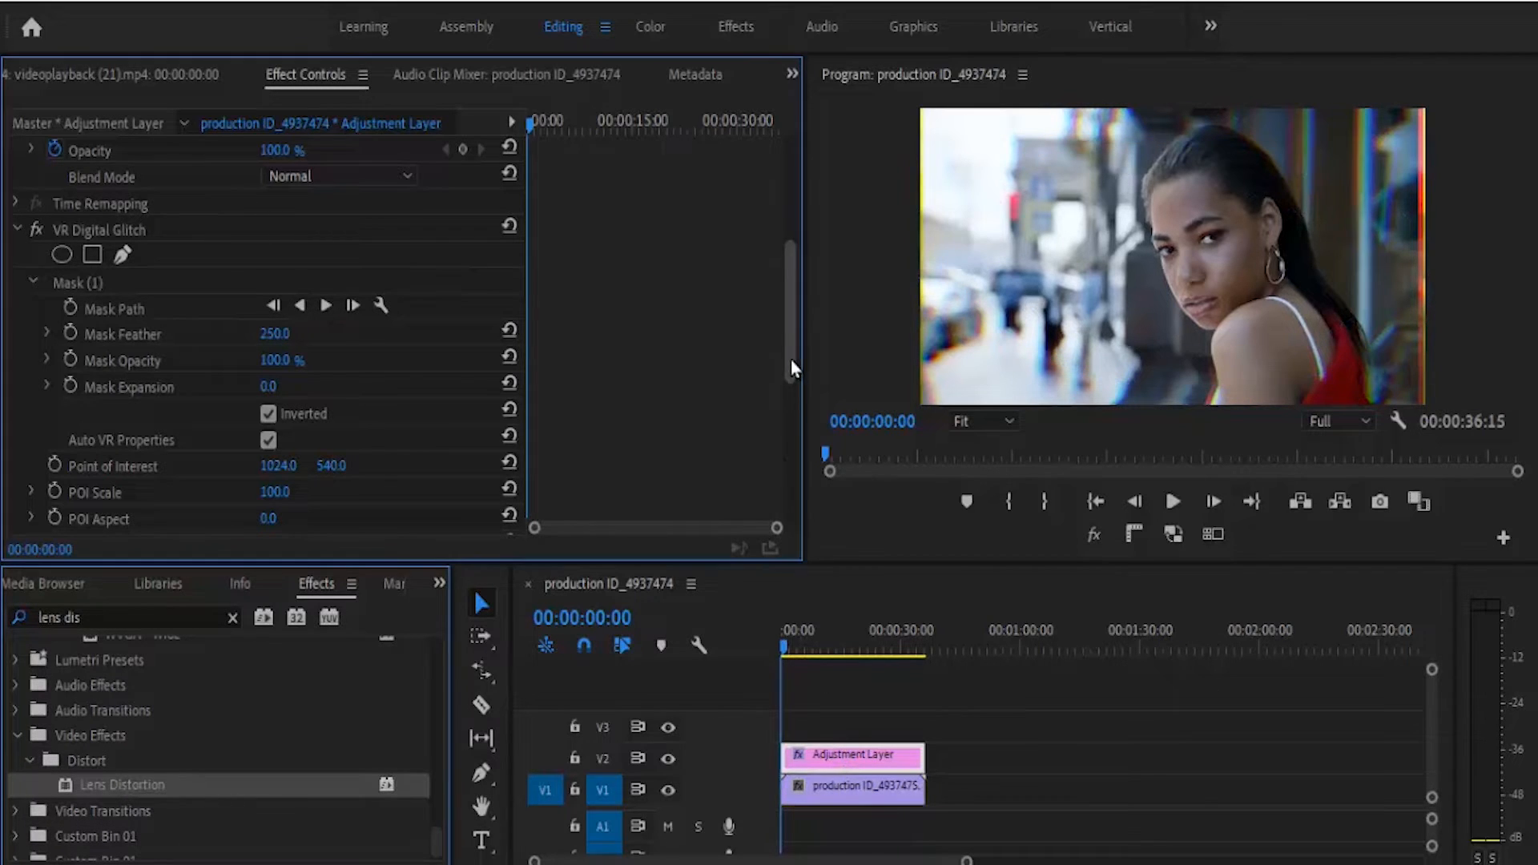
scroll("down", 3)
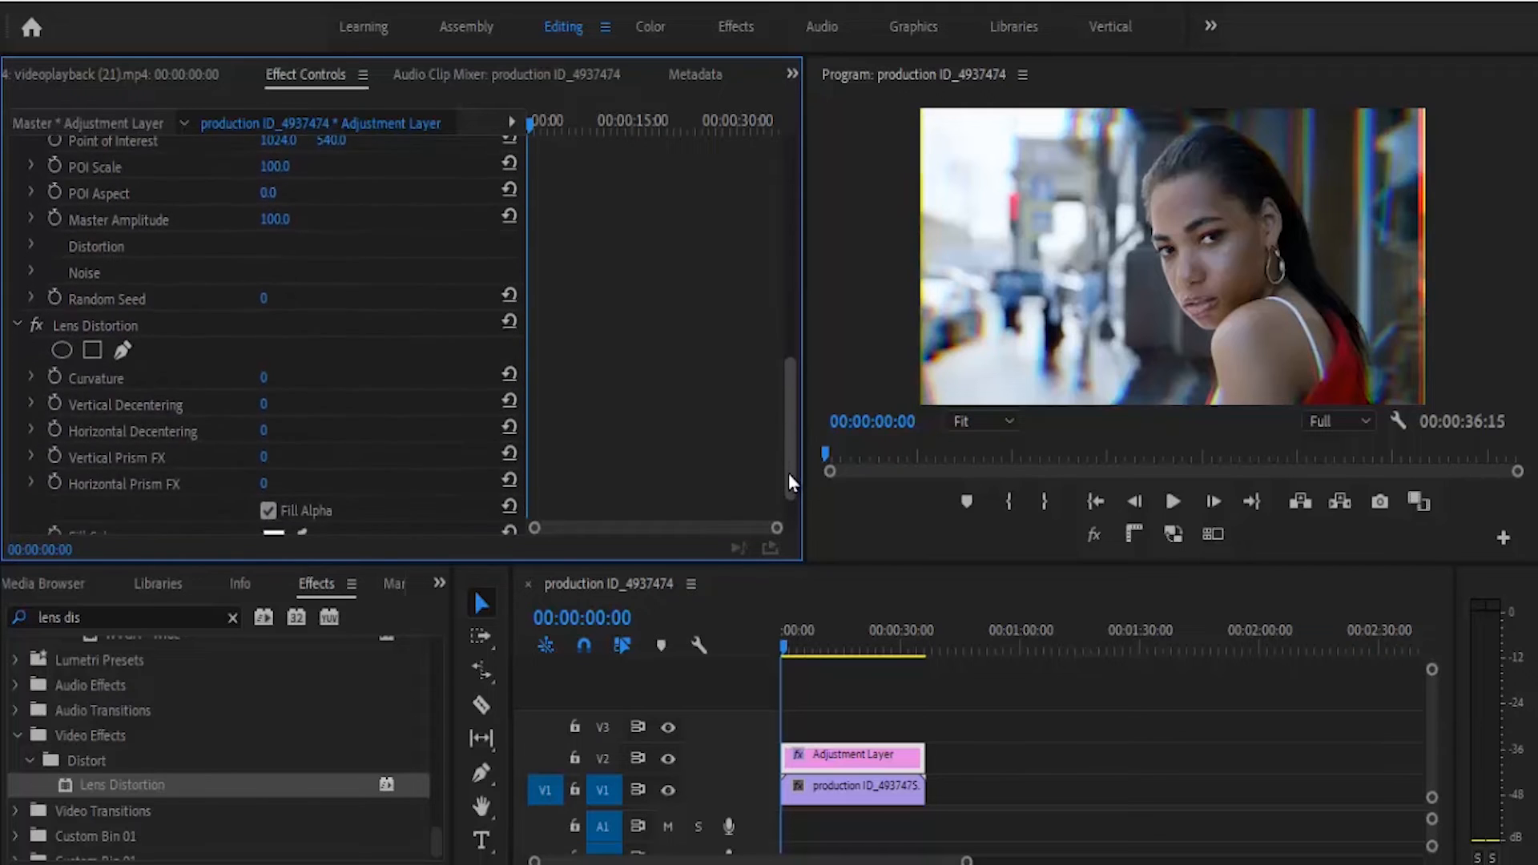
scroll("down", 3)
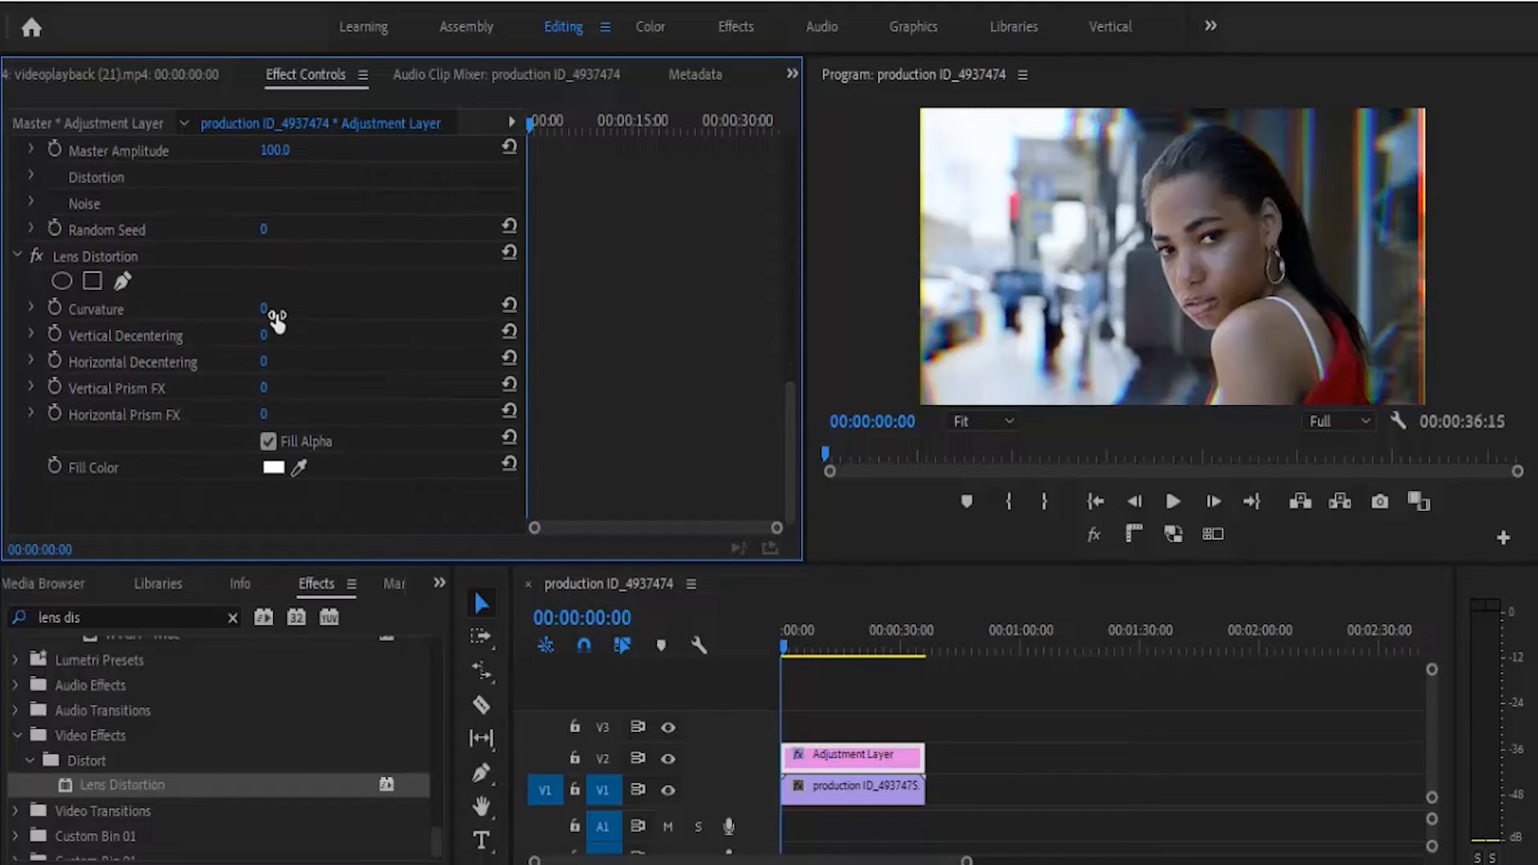
double_click(262, 307)
type("-15")
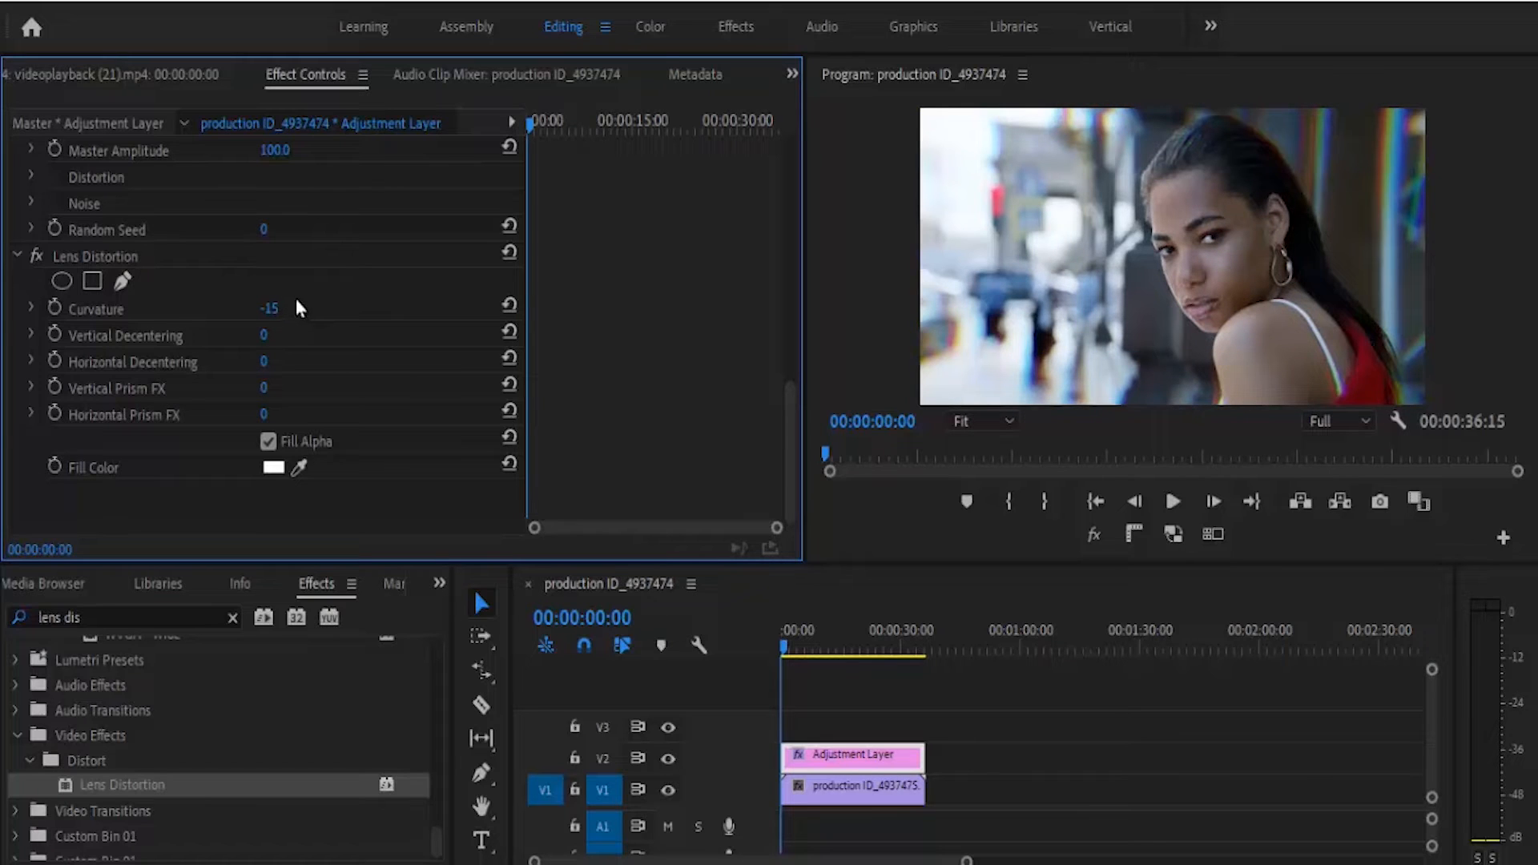
mouse_move(438, 587)
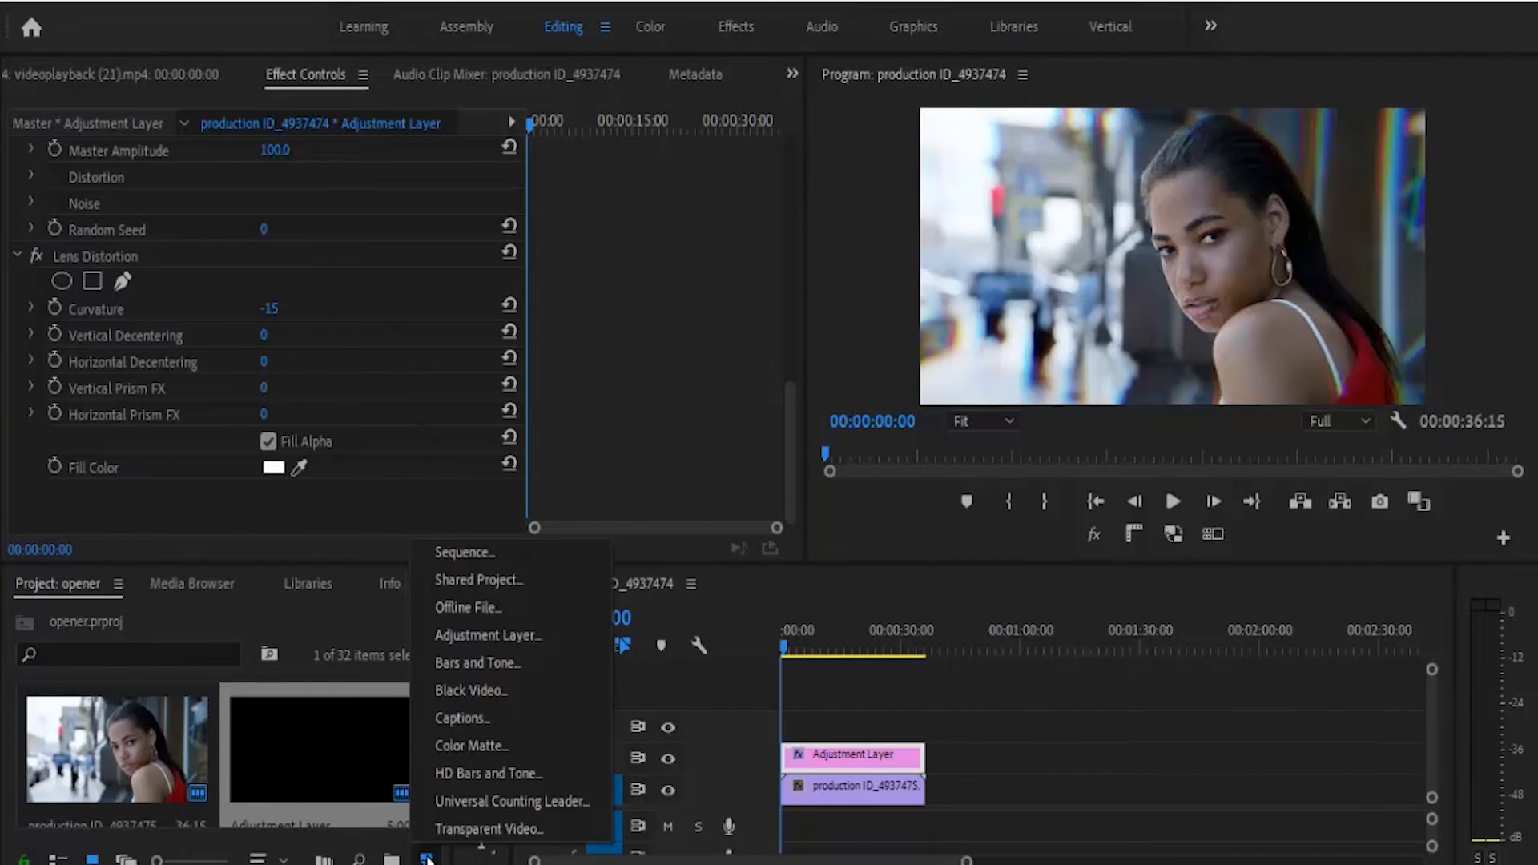
Create a second adjustment layer with default settings for track V3.
left_click(487, 634)
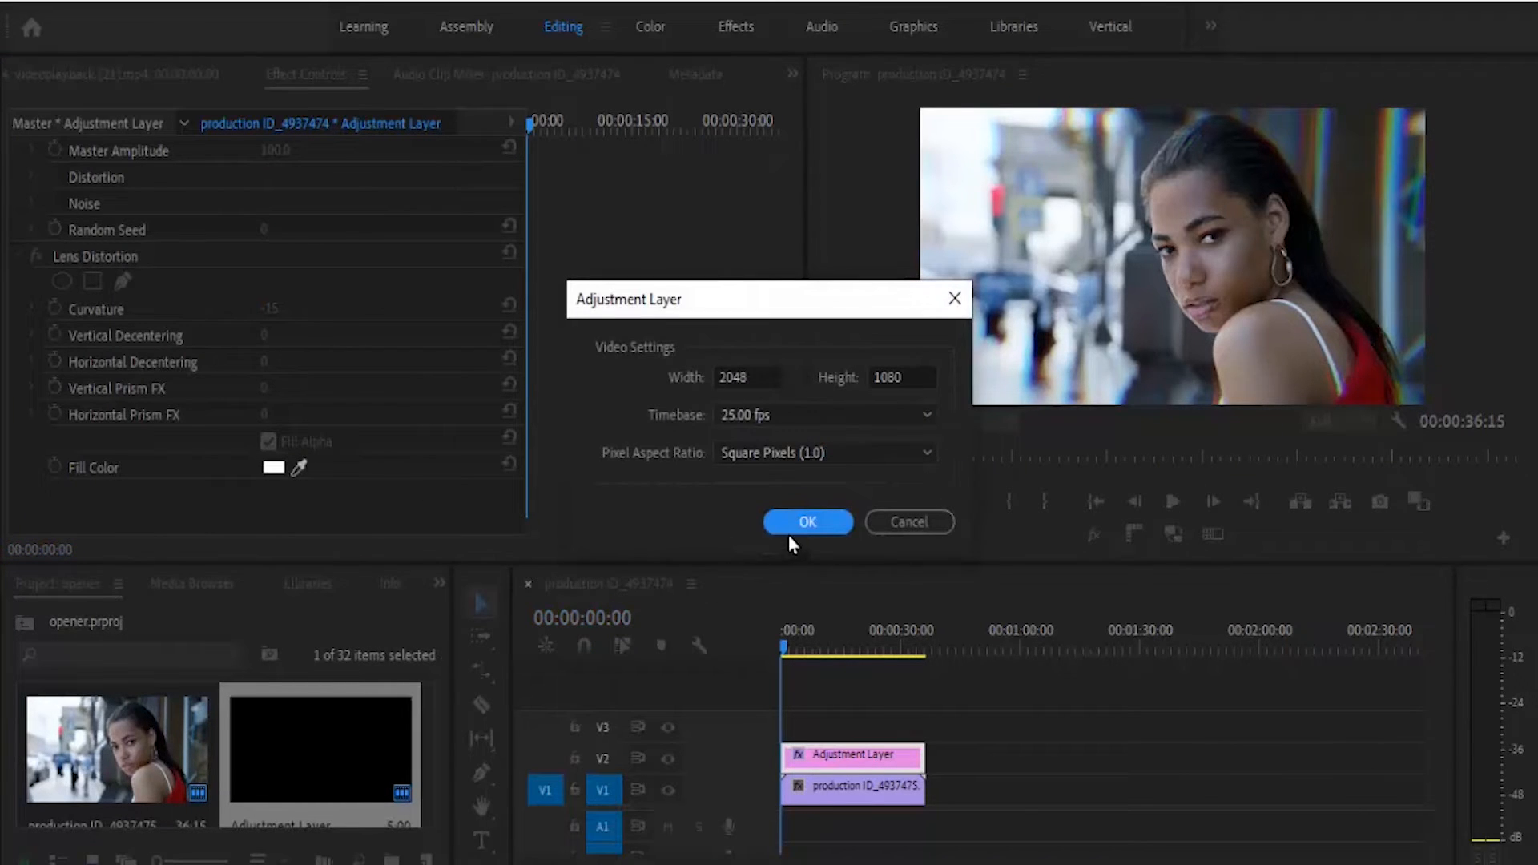
left_click(806, 521)
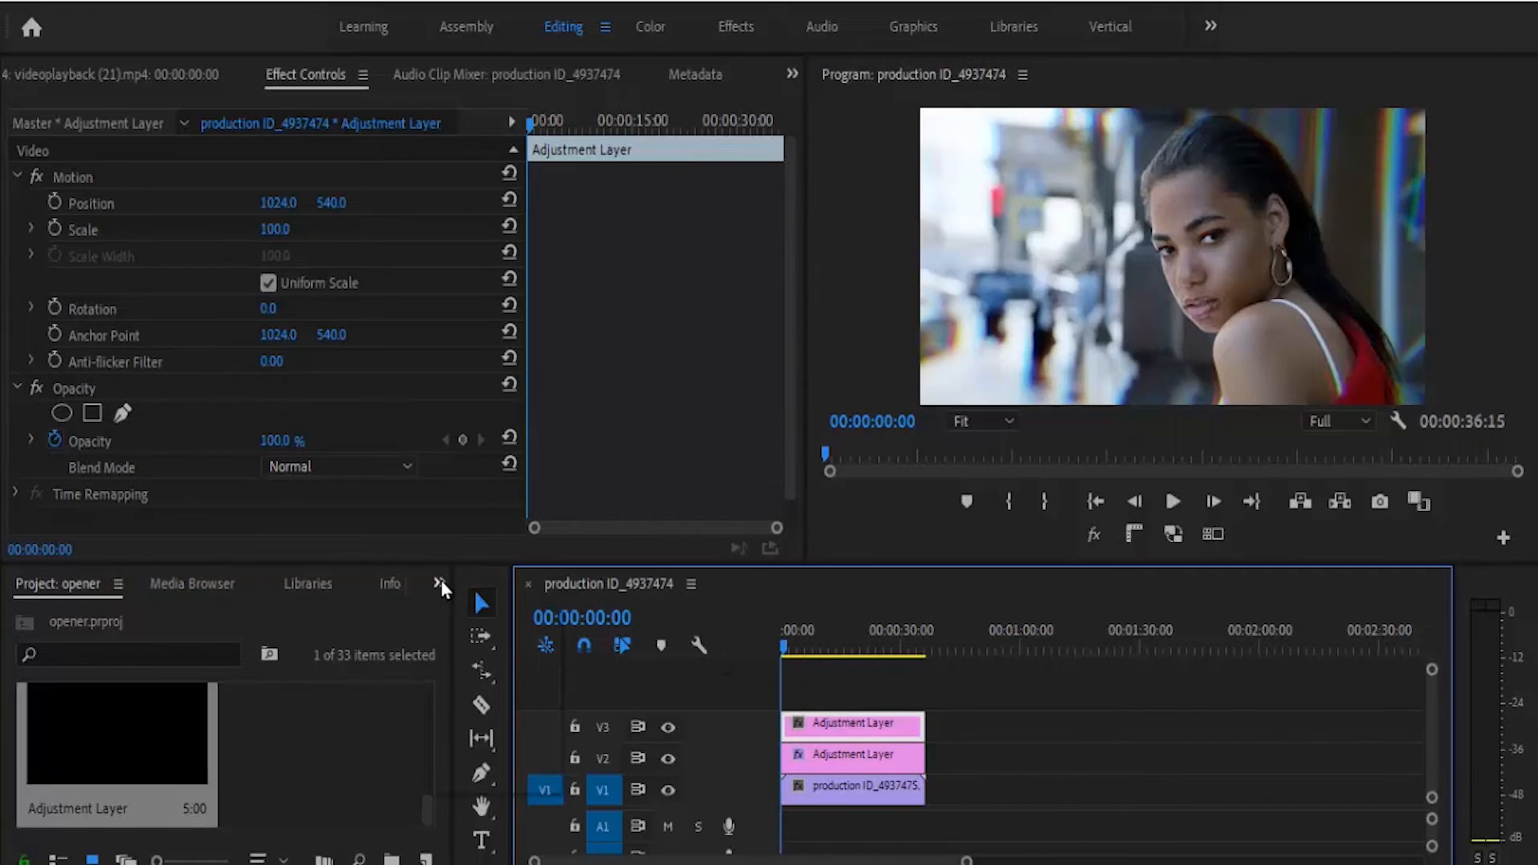
Apply Fast Blur to the V3 adjustment layer at Blurriness 20 with Repeat Edge Pixels on.
type("len")
type("fast b")
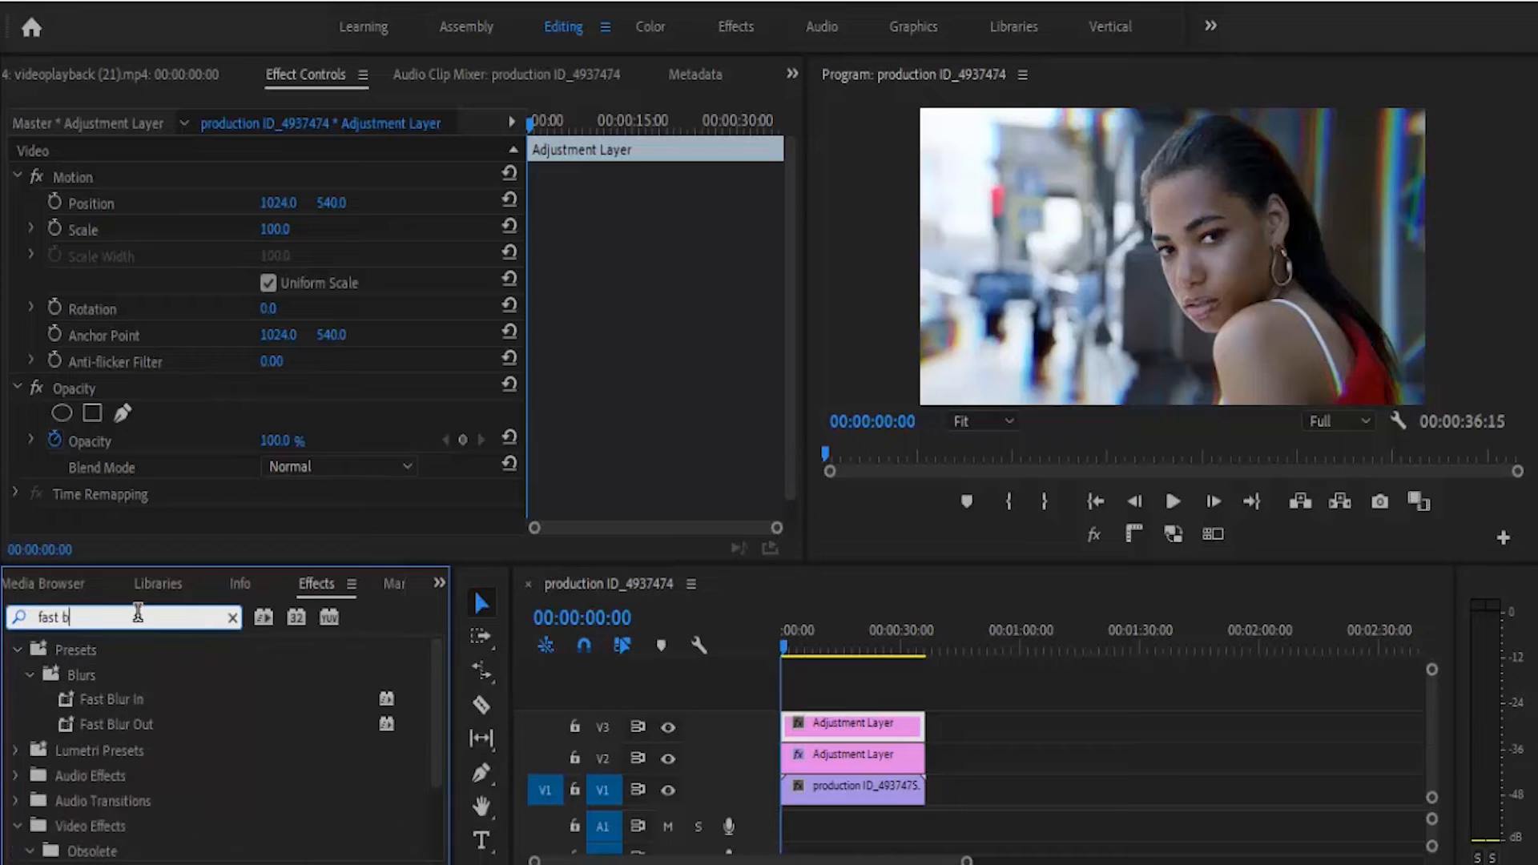
scroll("down", 3)
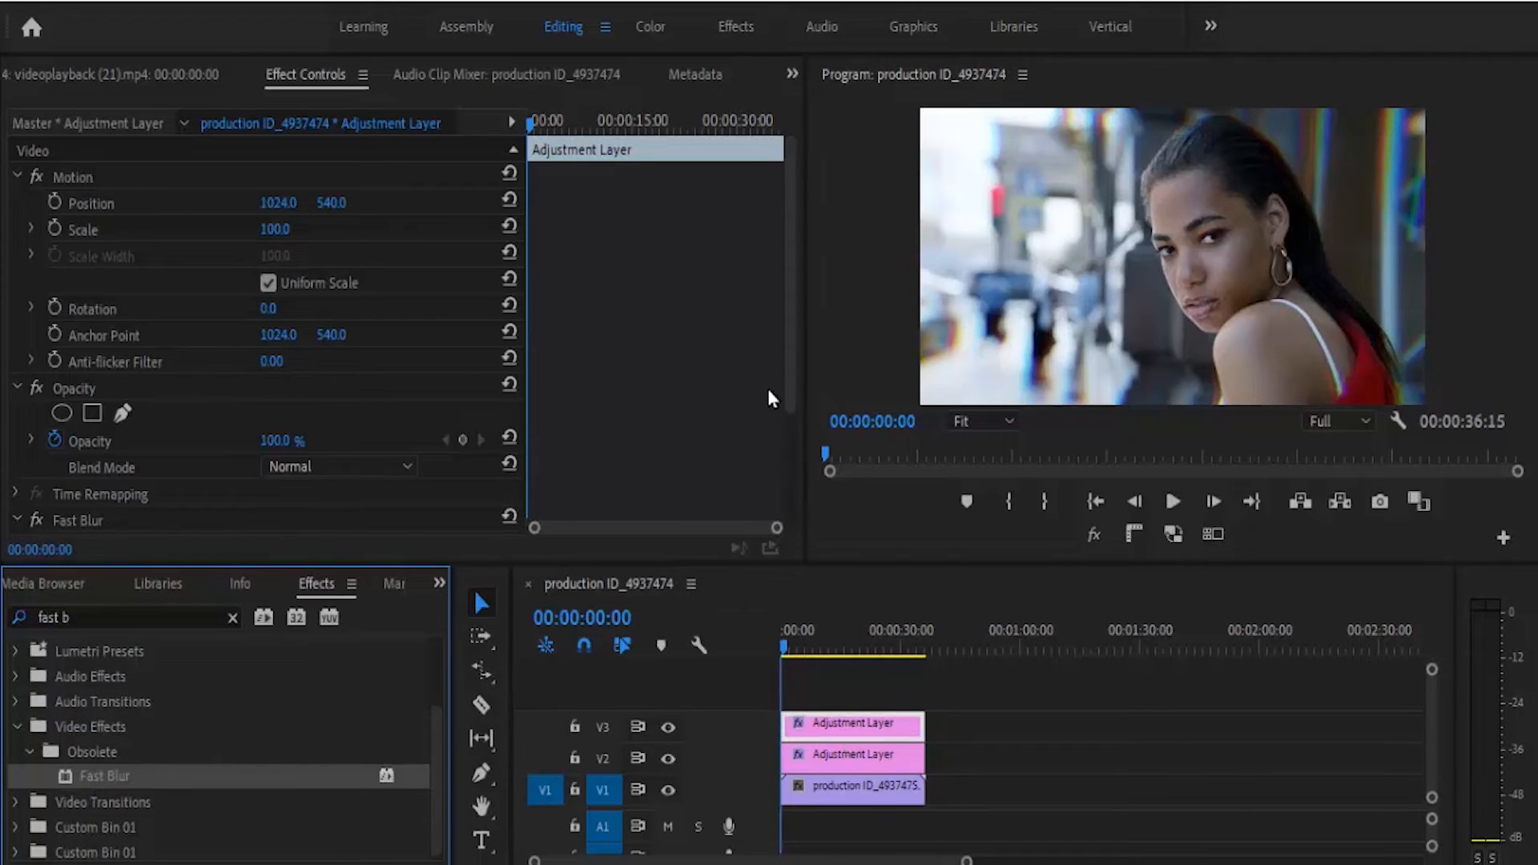
scroll("down", 3)
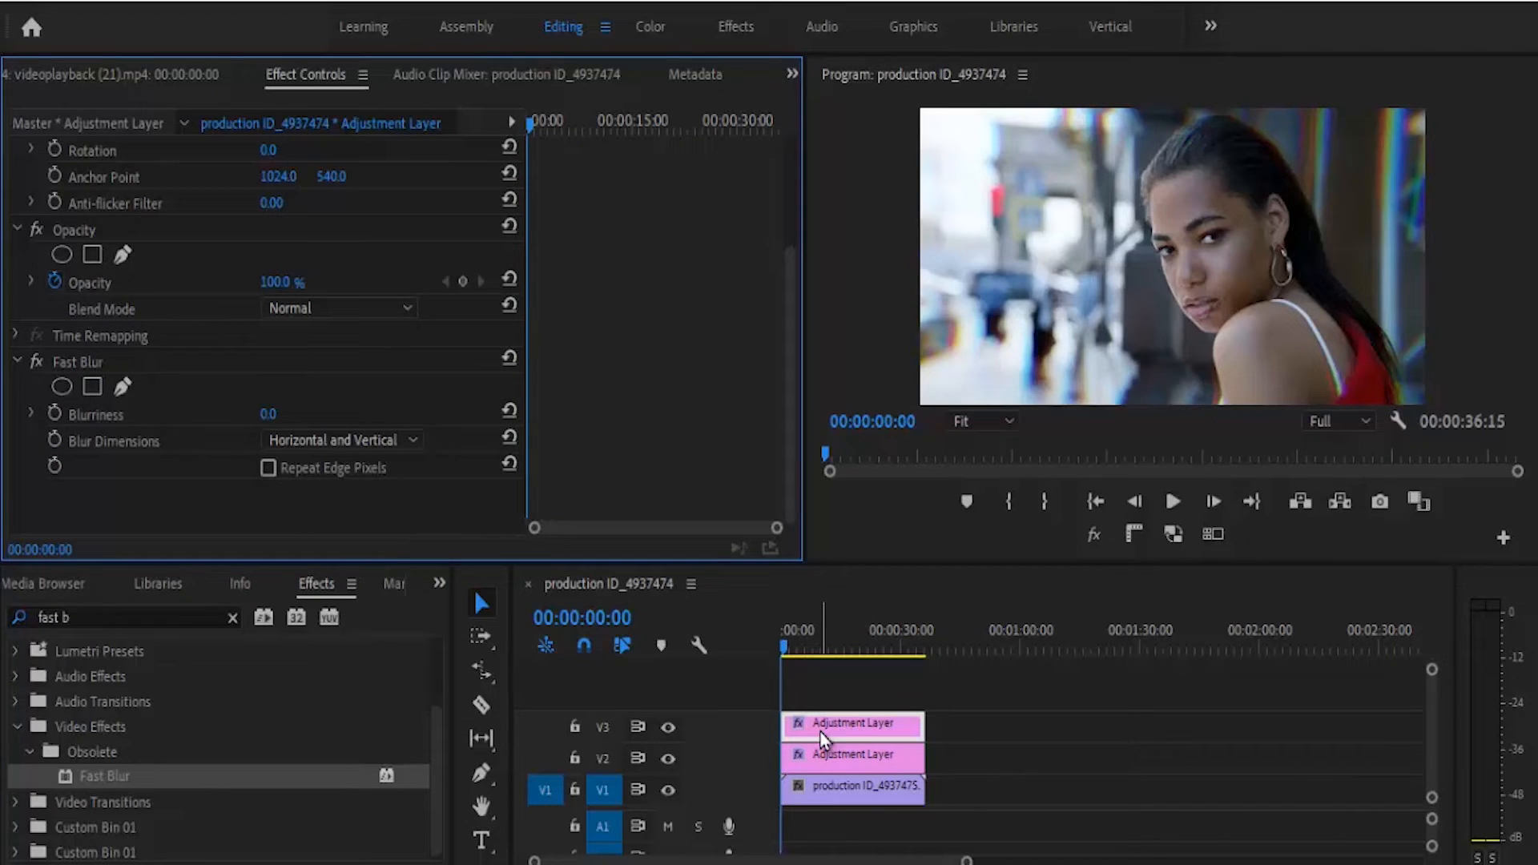
double_click(268, 413)
type("20")
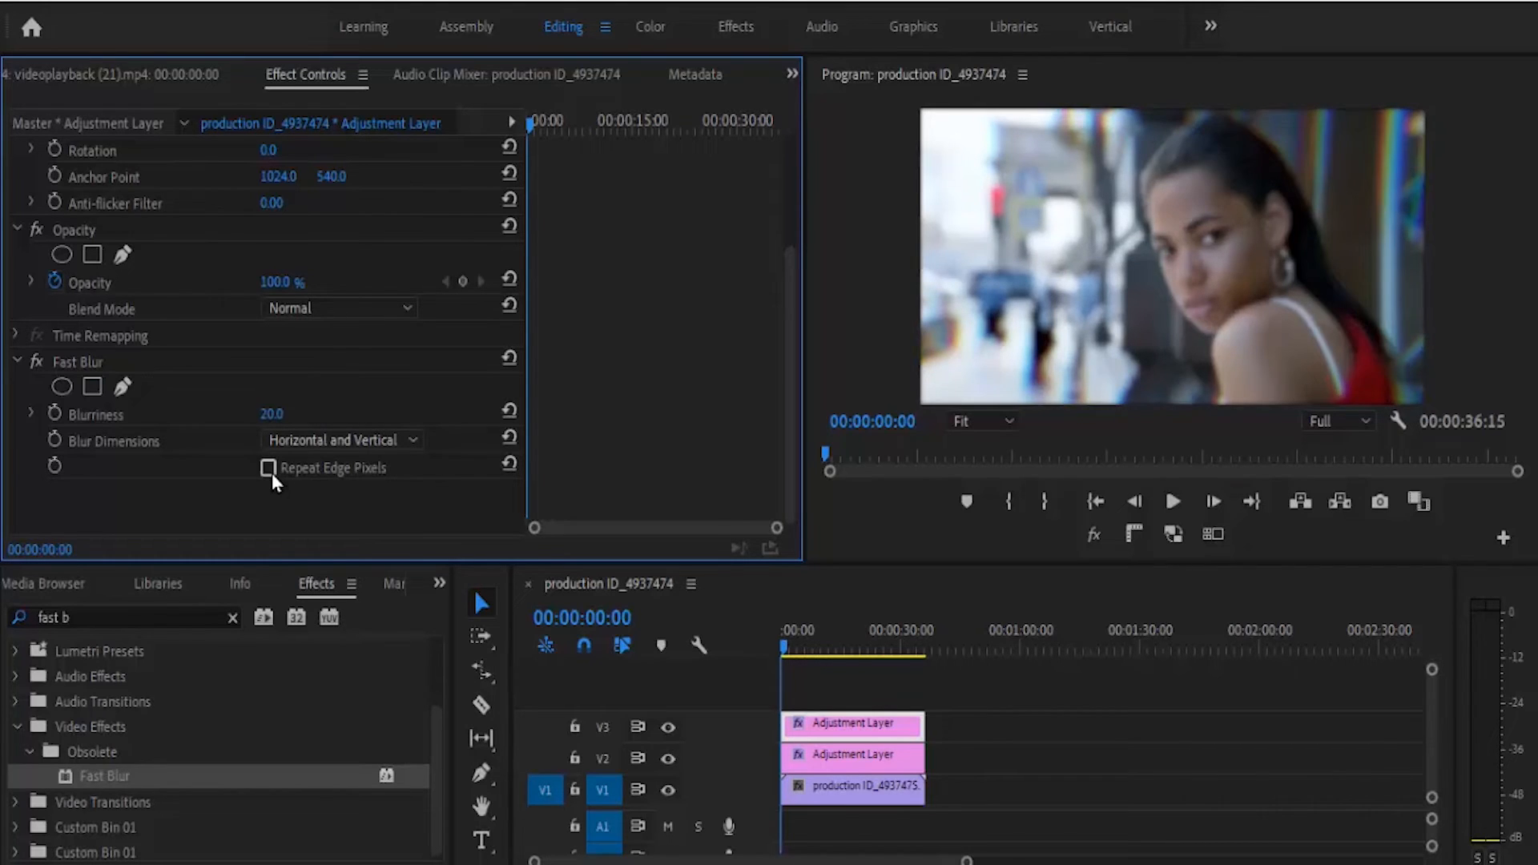
left_click(267, 468)
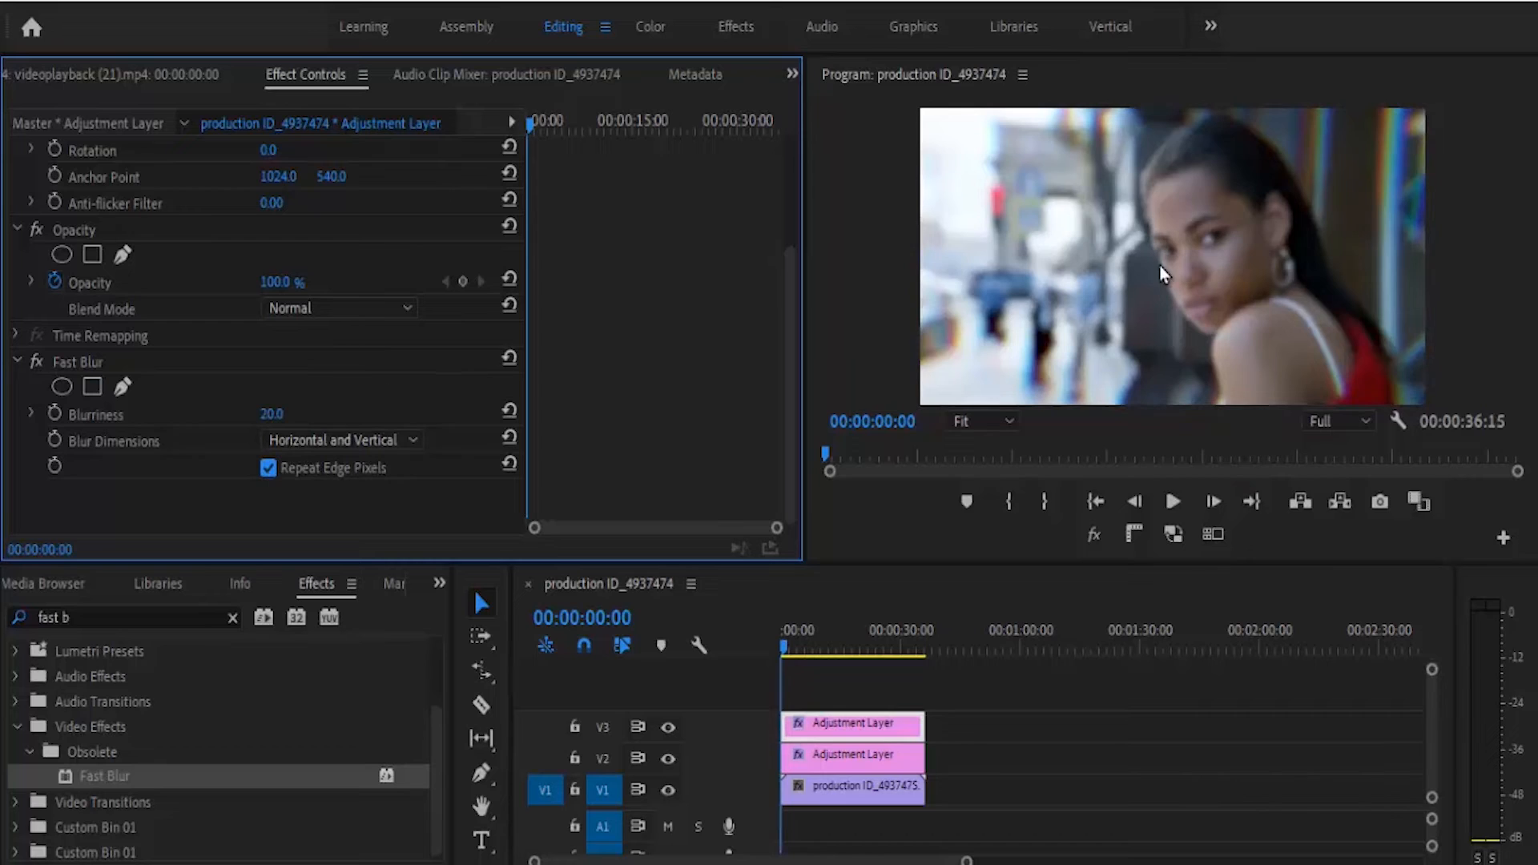
mouse_move(59, 390)
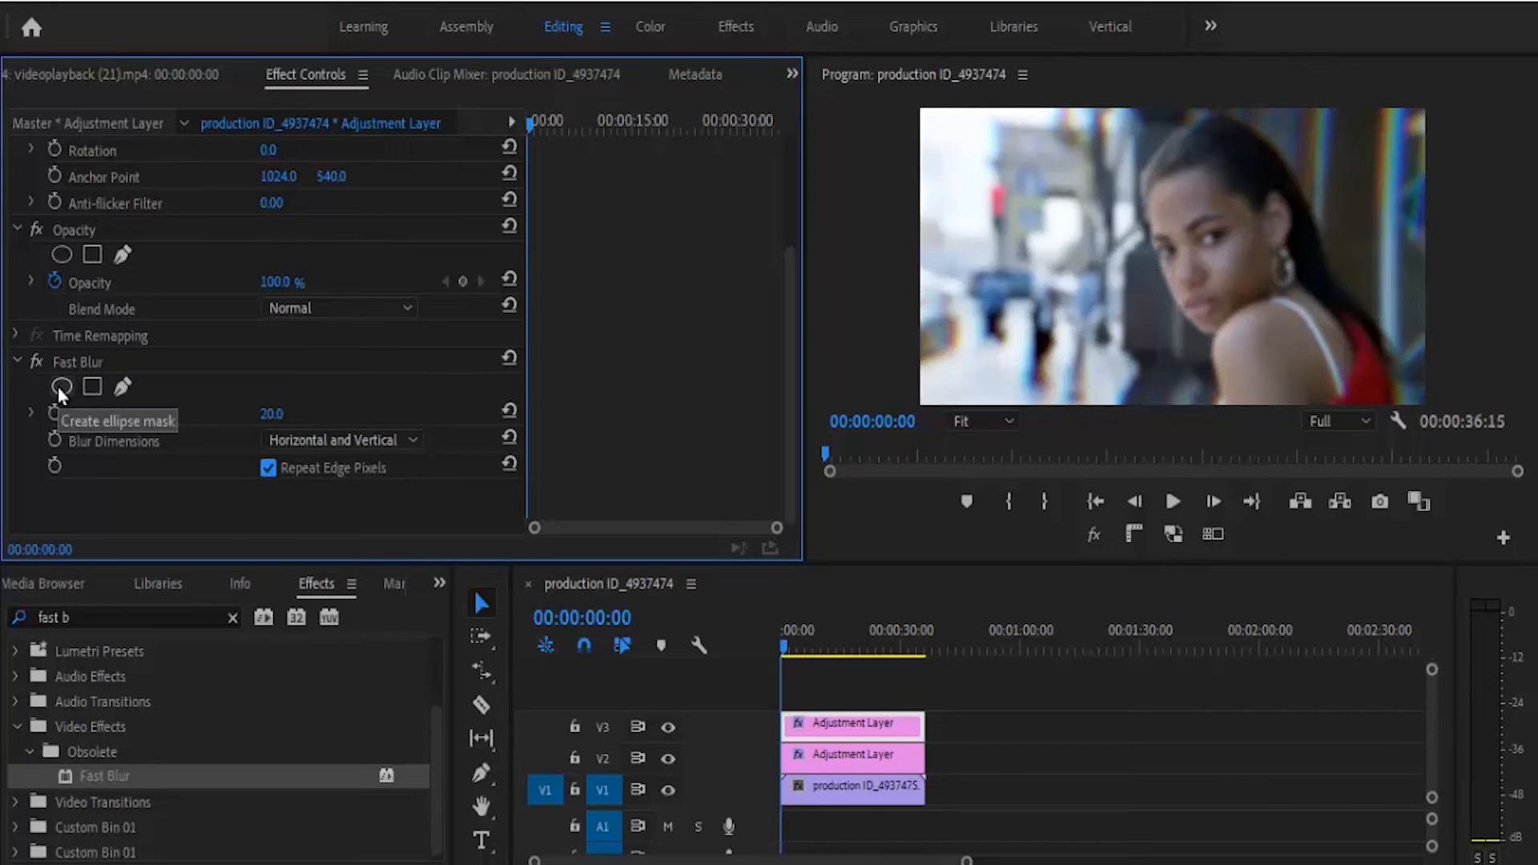
Add an ellipse mask around the portrait to the Fast Blur with Mask Feather 250.
left_click(60, 386)
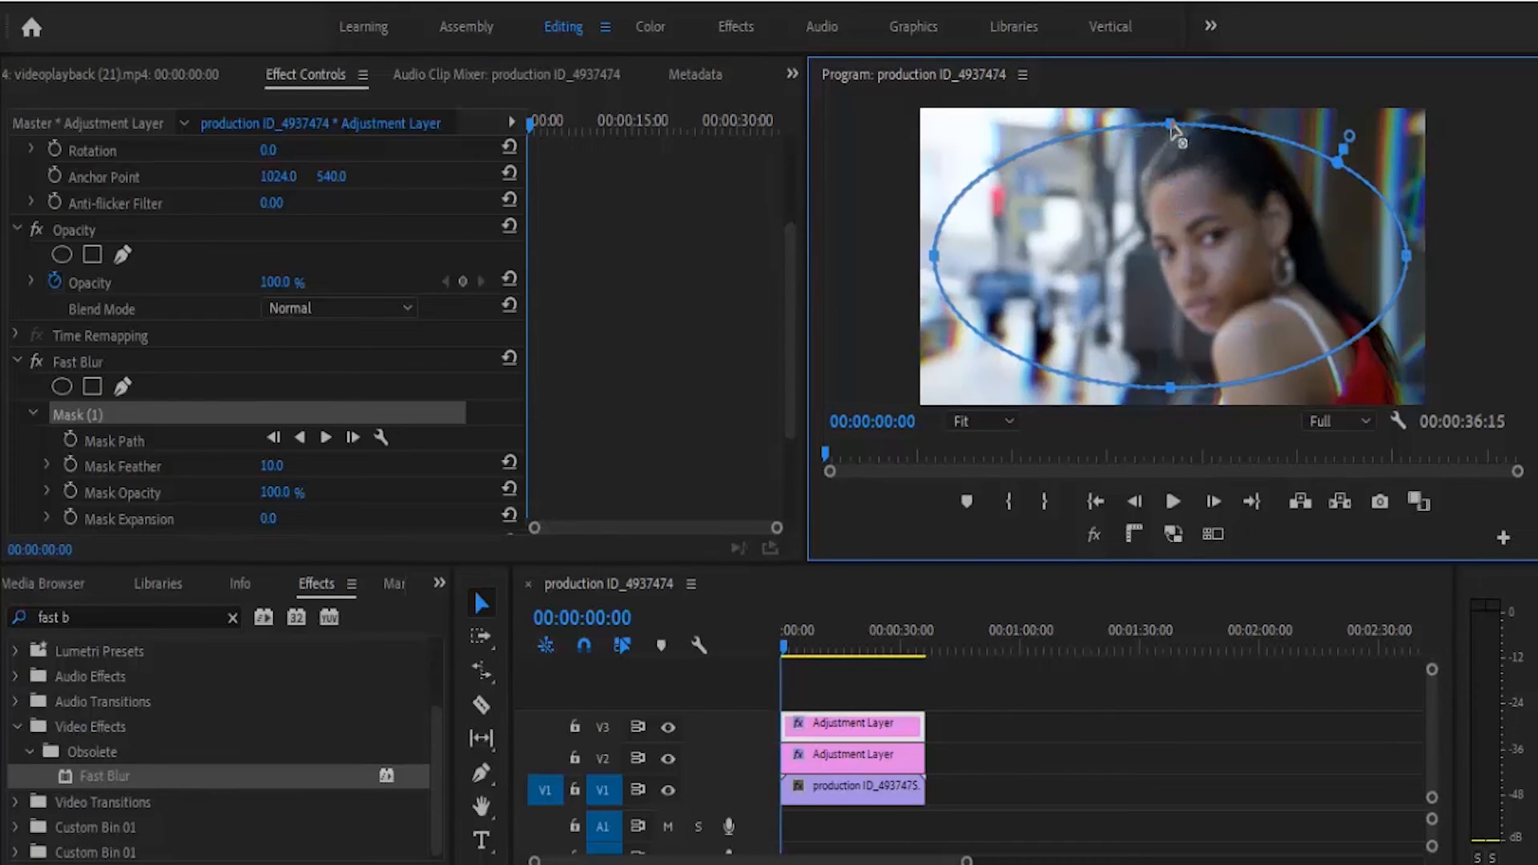
scroll("down", 3)
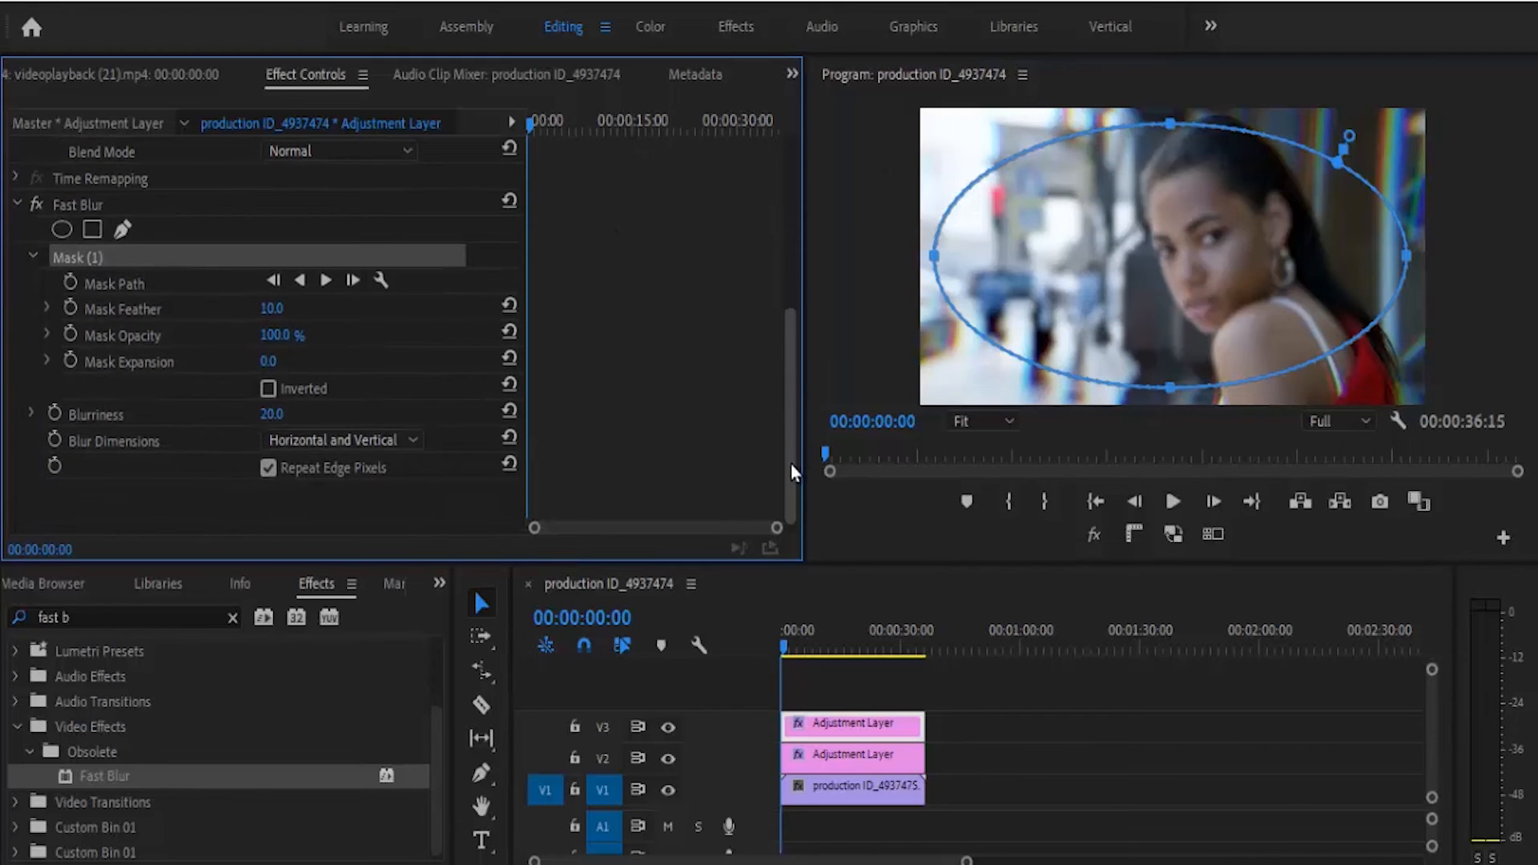
double_click(272, 308)
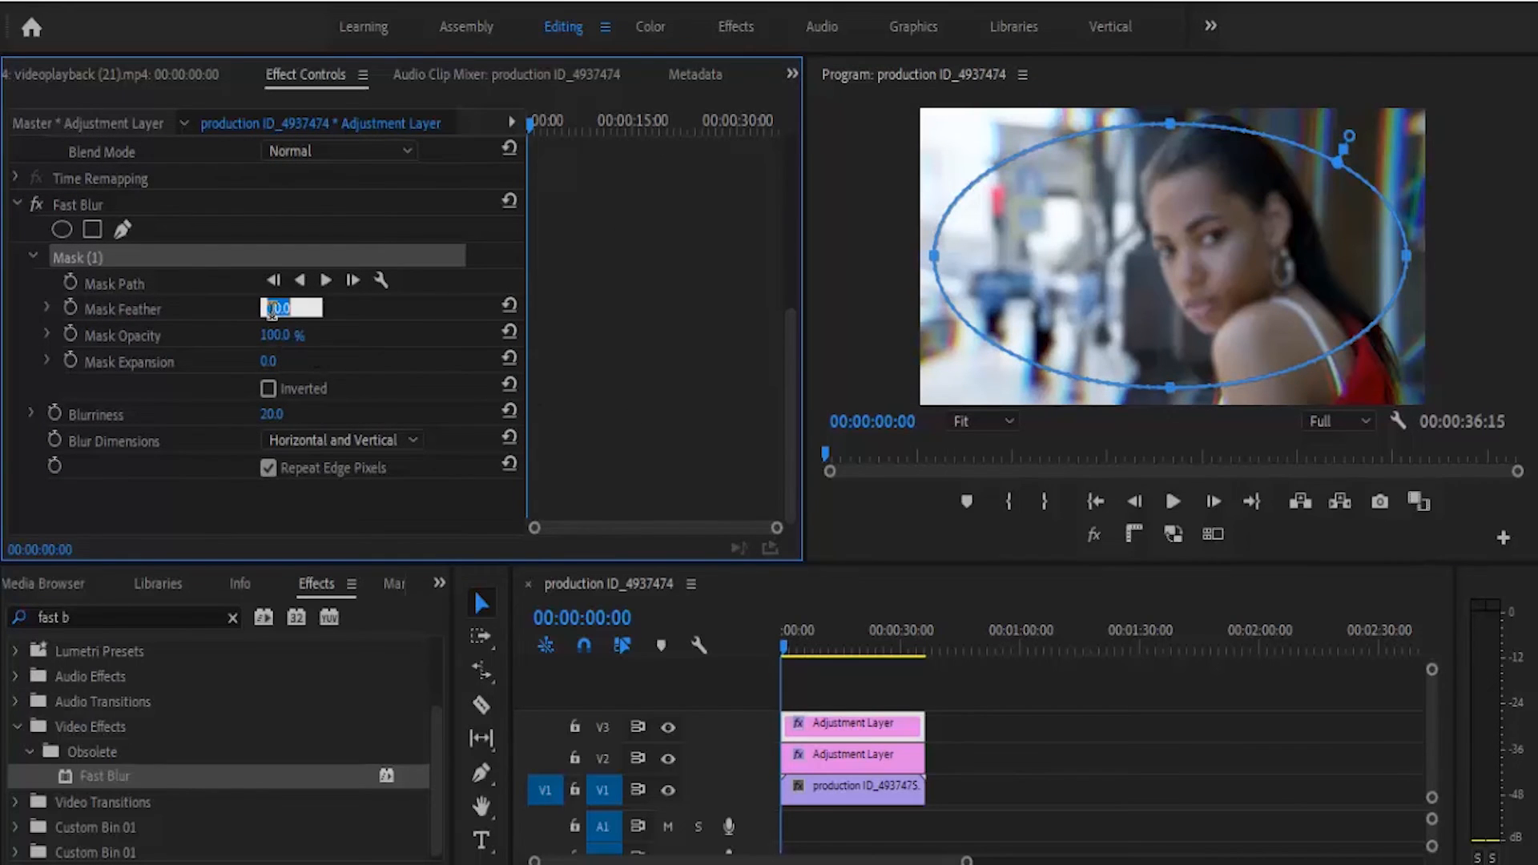
type("250")
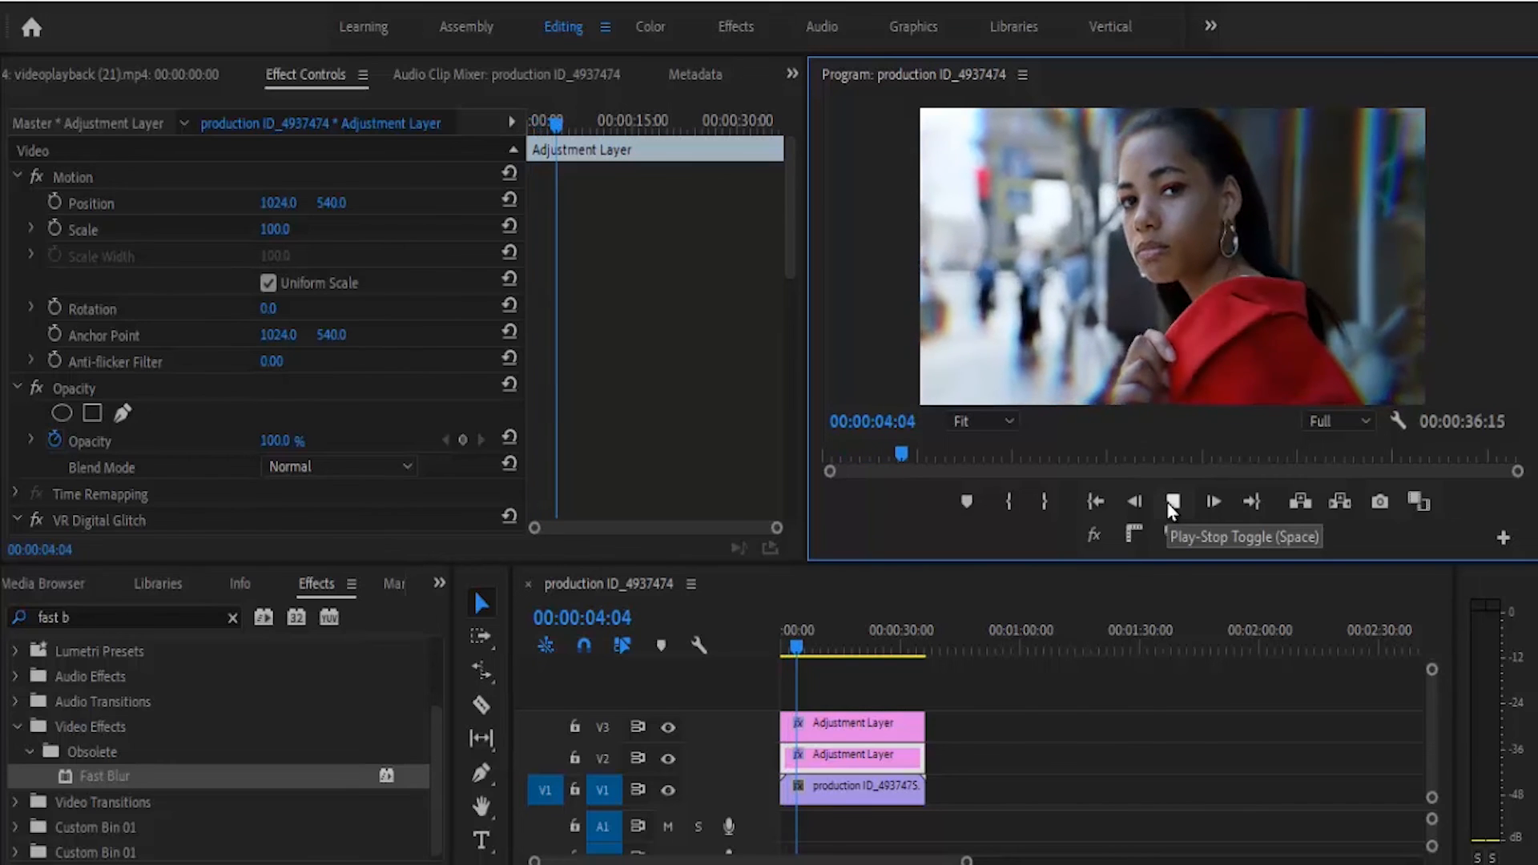
Preview the blurred, glitched edges around the clear face, then stop playback.
left_click(1173, 501)
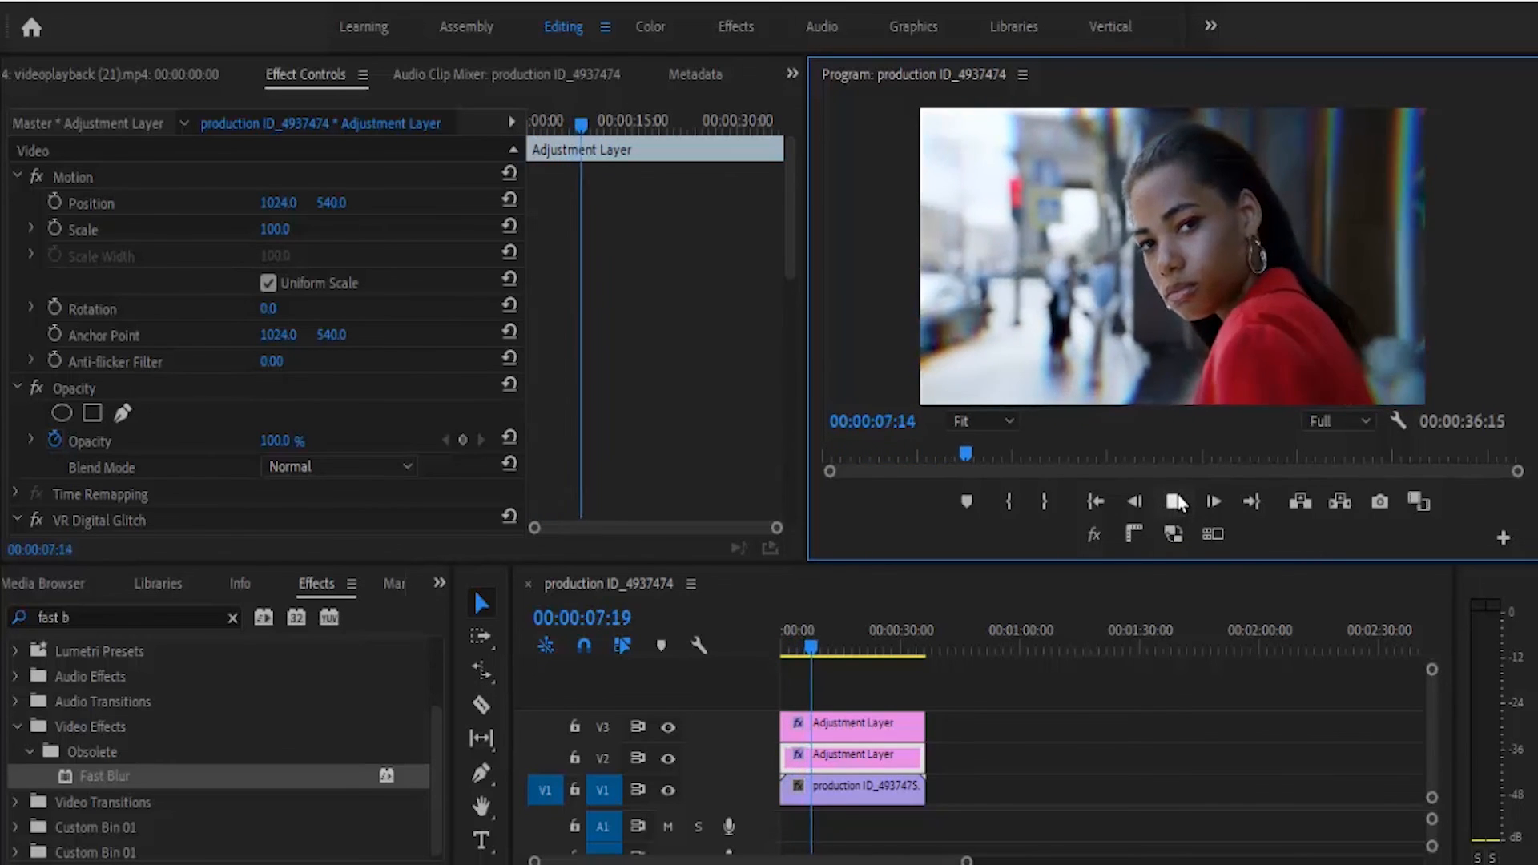